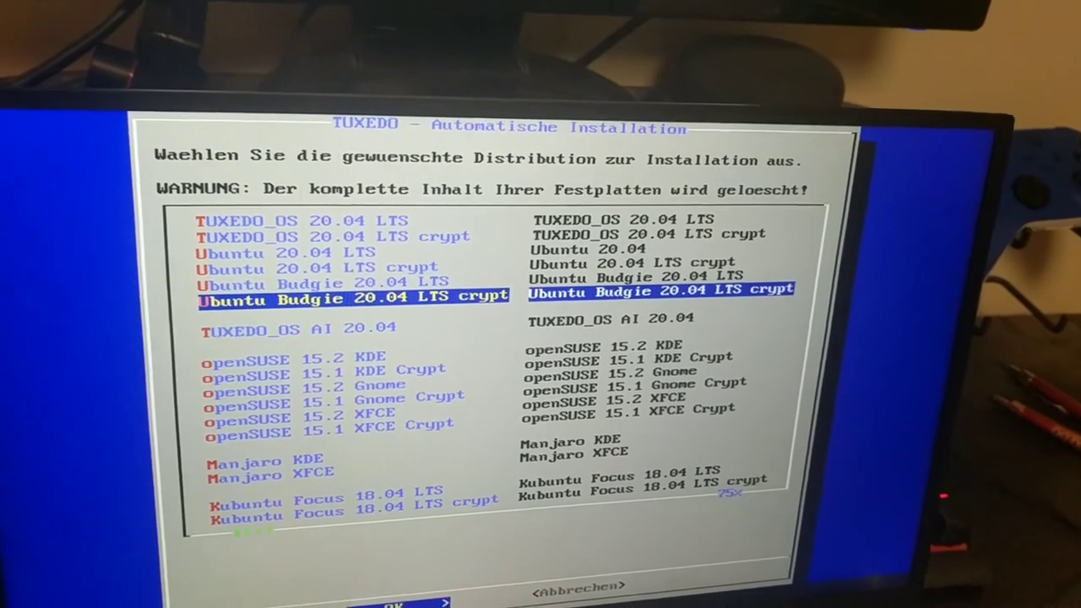
Step: Move down the distribution list past the TUXEDO_OS and openSUSE 15.1 Gnome Crypt entries
key("Down")
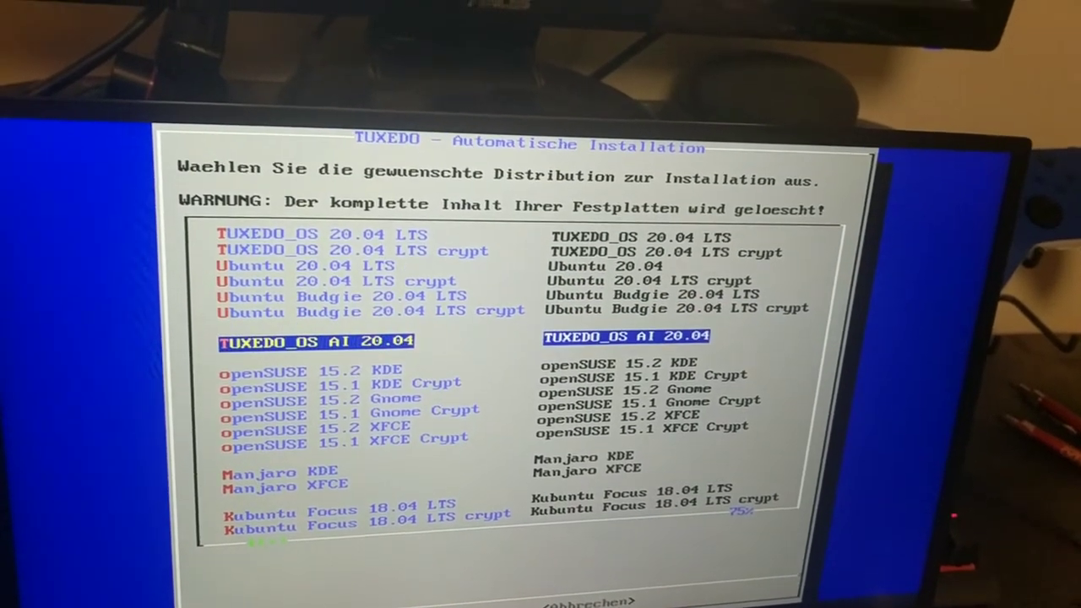
key("down")
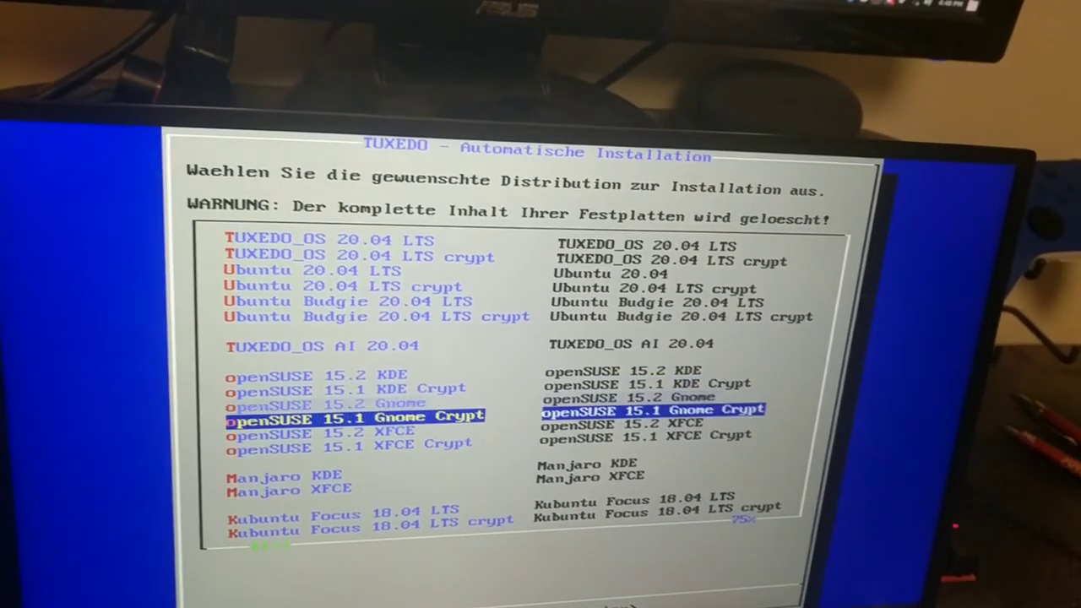
key("down")
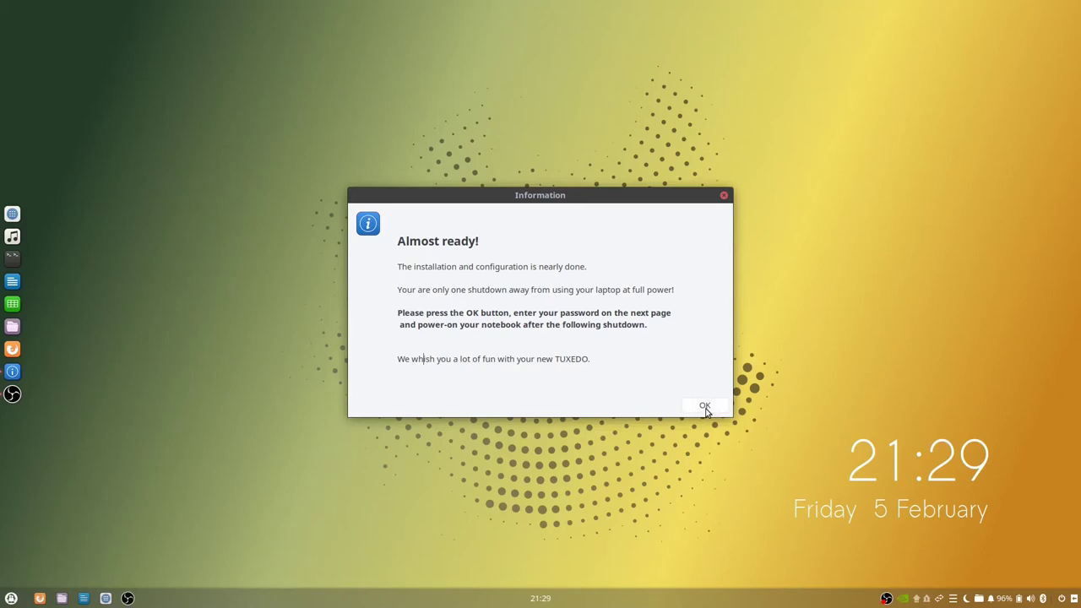
Step: Dismiss the 'Almost ready!' notice and submit the account password to start final setup
left_click(705, 406)
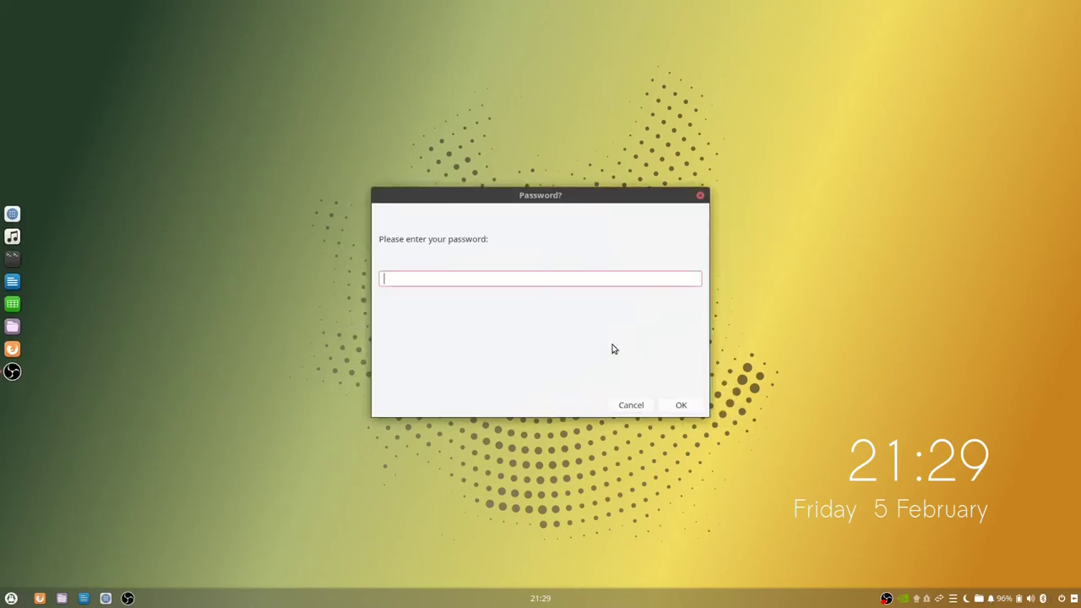
type("•")
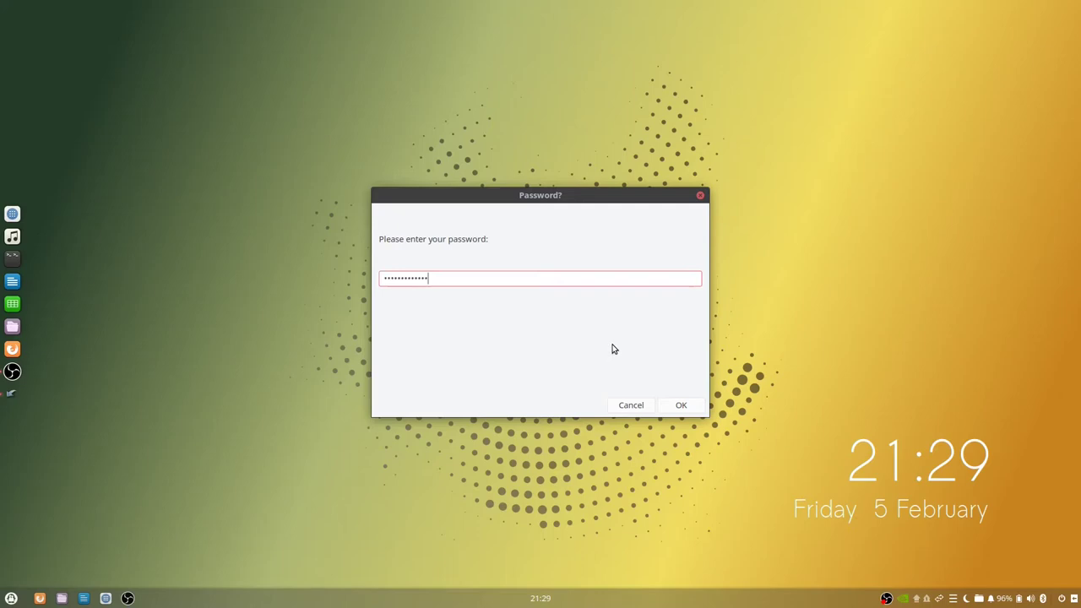
left_click(681, 405)
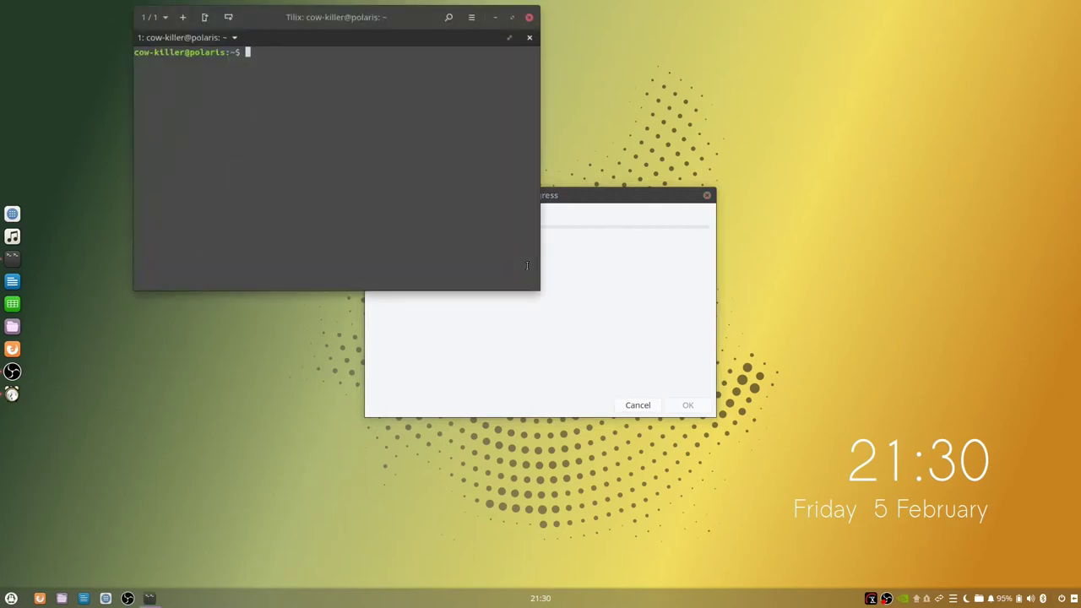
Step: Type nvidia-smi into the Tilix terminal
type("nvidia")
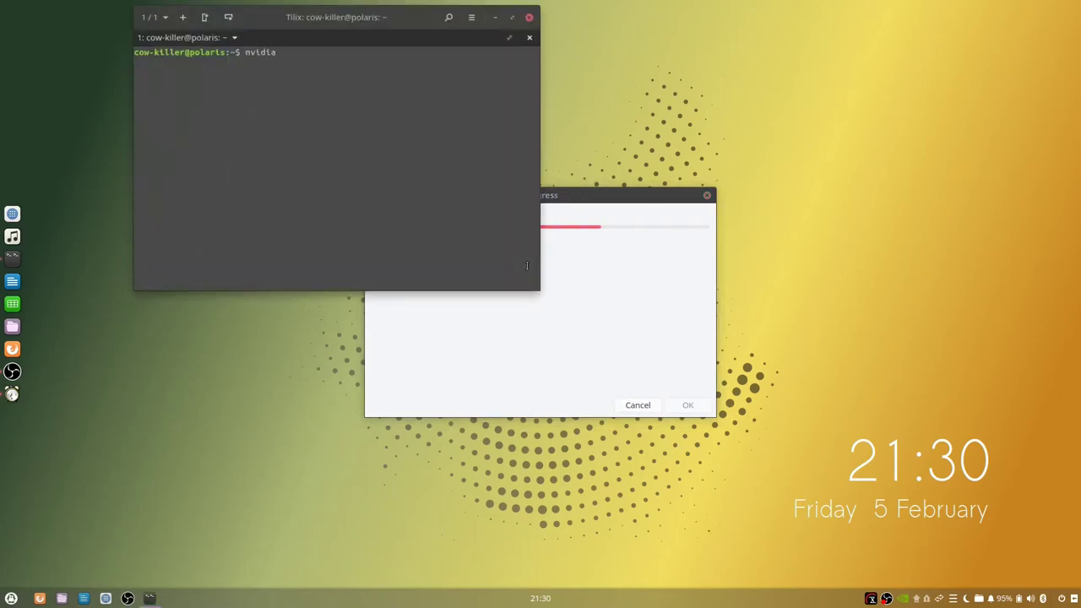
type("-smi\\")
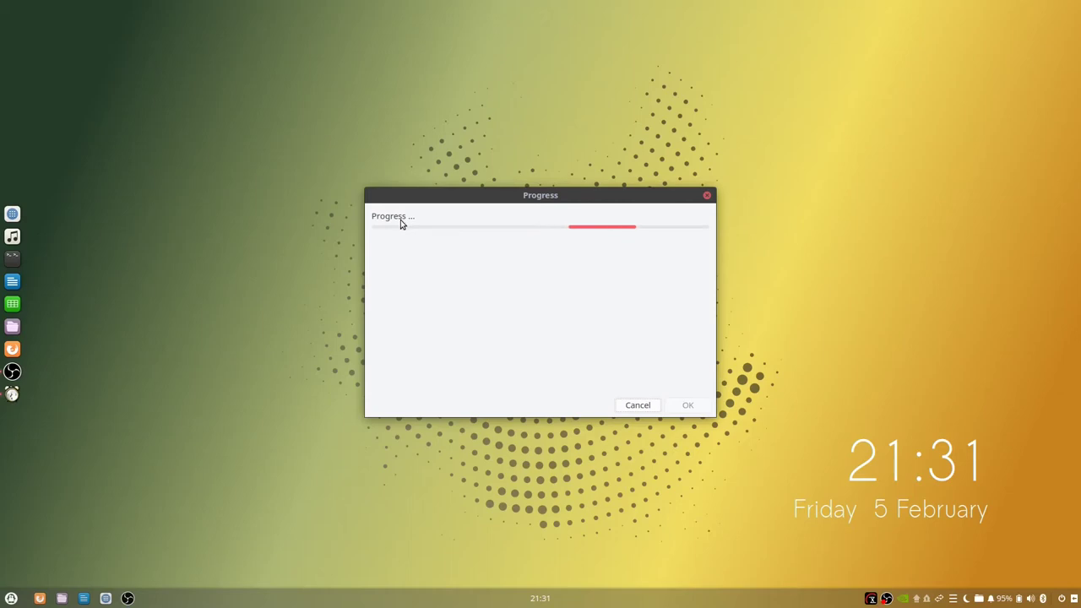
mouse_move(494, 291)
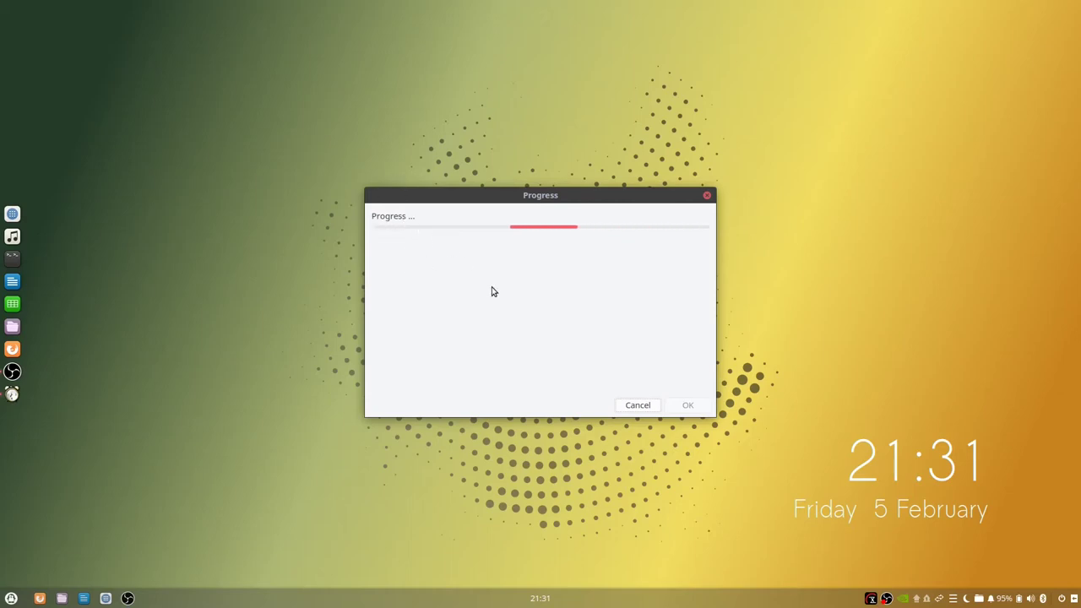
mouse_move(422, 310)
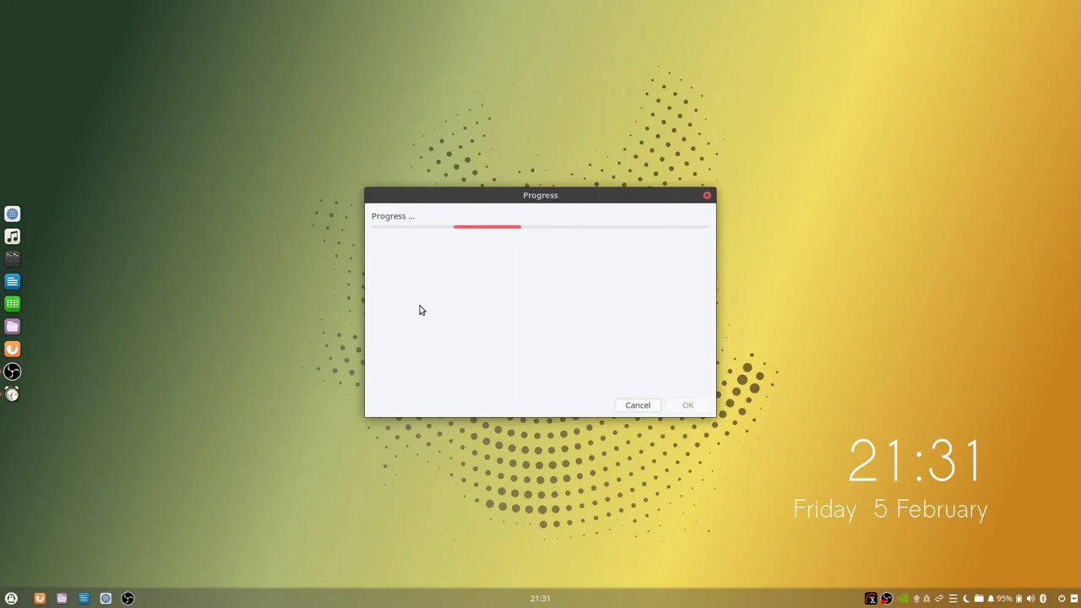
mouse_move(51, 455)
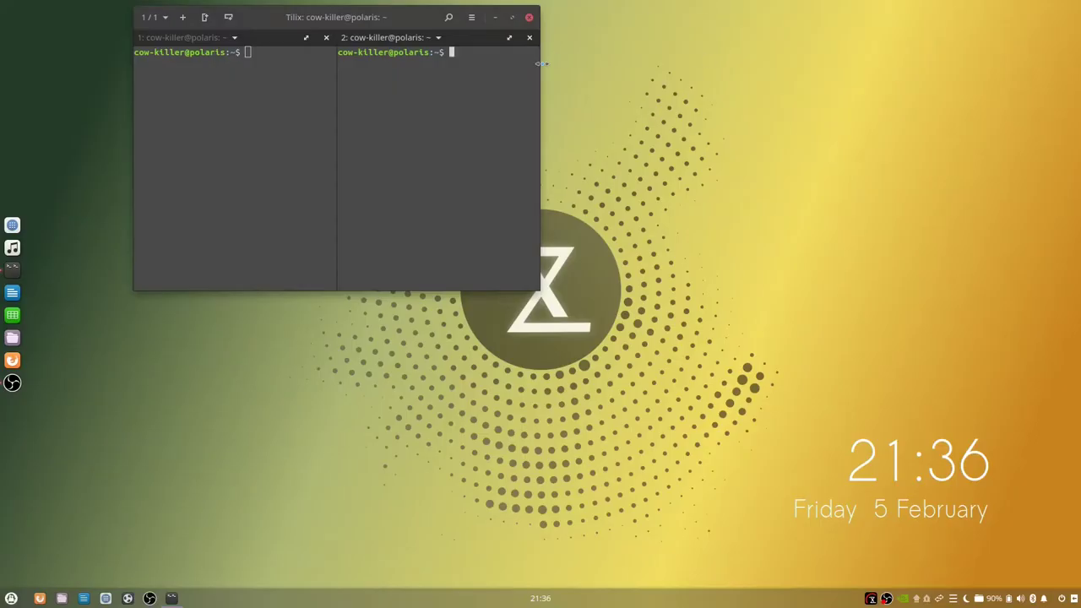
Step: Close the second pane, then run sudo apt update, uname -r, neofetch and type lsblk
left_click(529, 37)
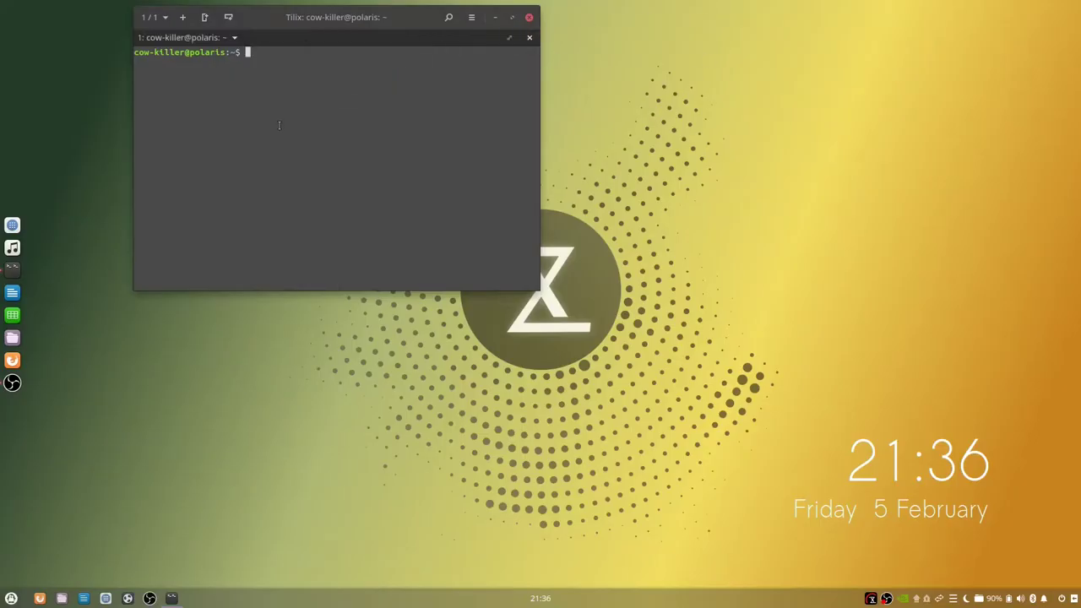
type("sudo apt update")
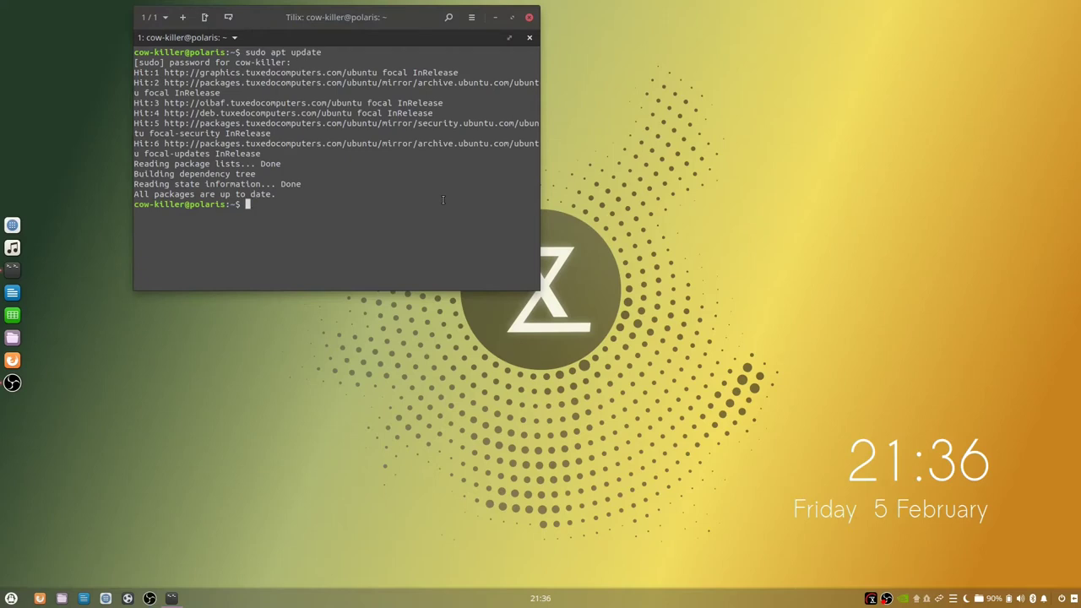
type("uname")
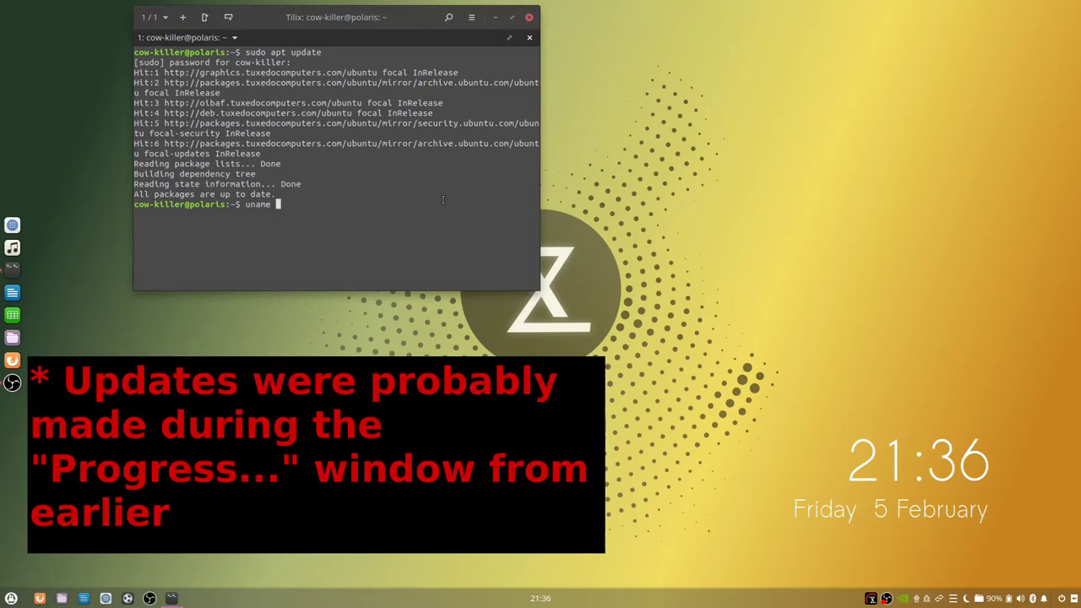
key("Return")
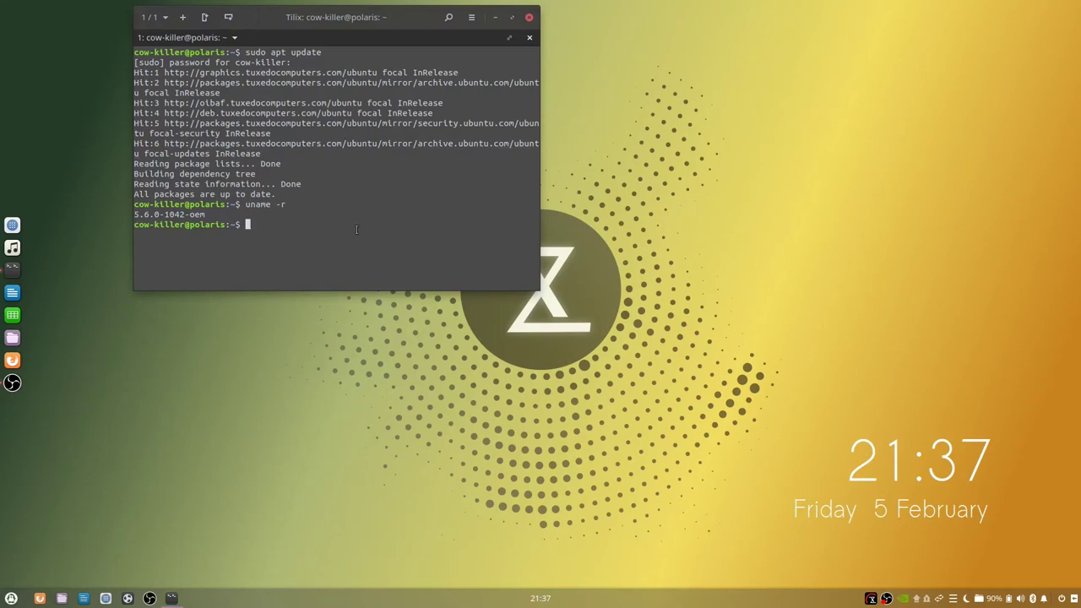
type("neofetch")
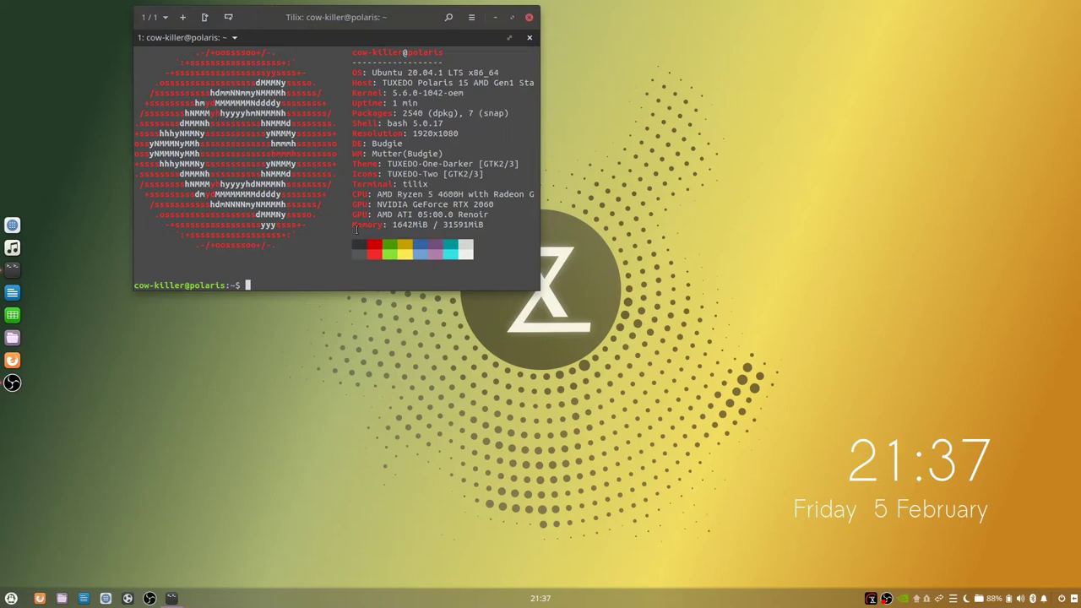
type("lsblk")
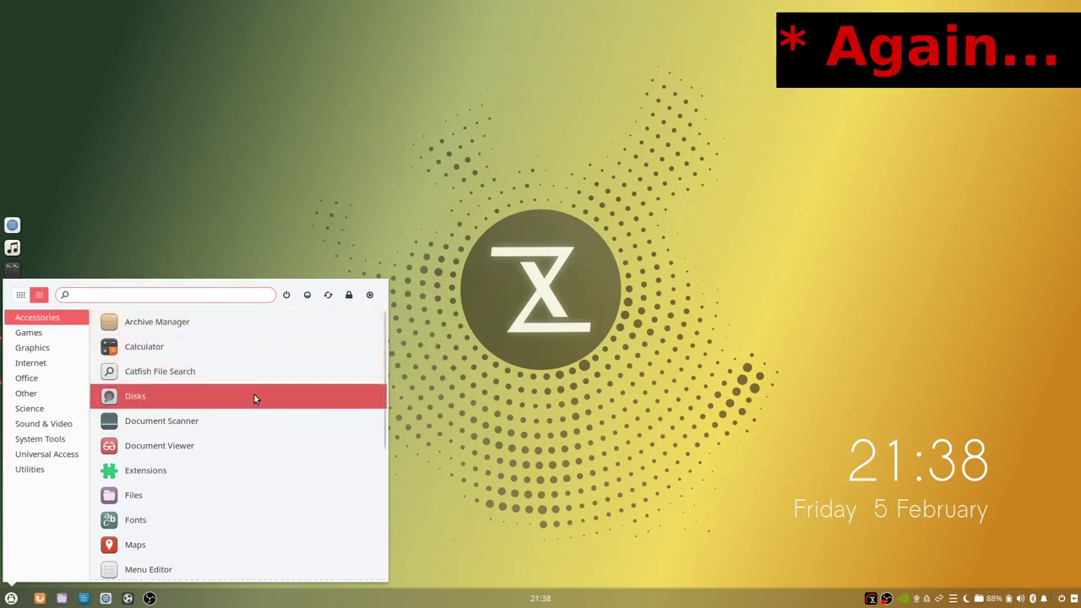
Step: Open the Budgie menu and browse Games, Internet, Sound & Video and System Tools lists
left_click(135, 395)
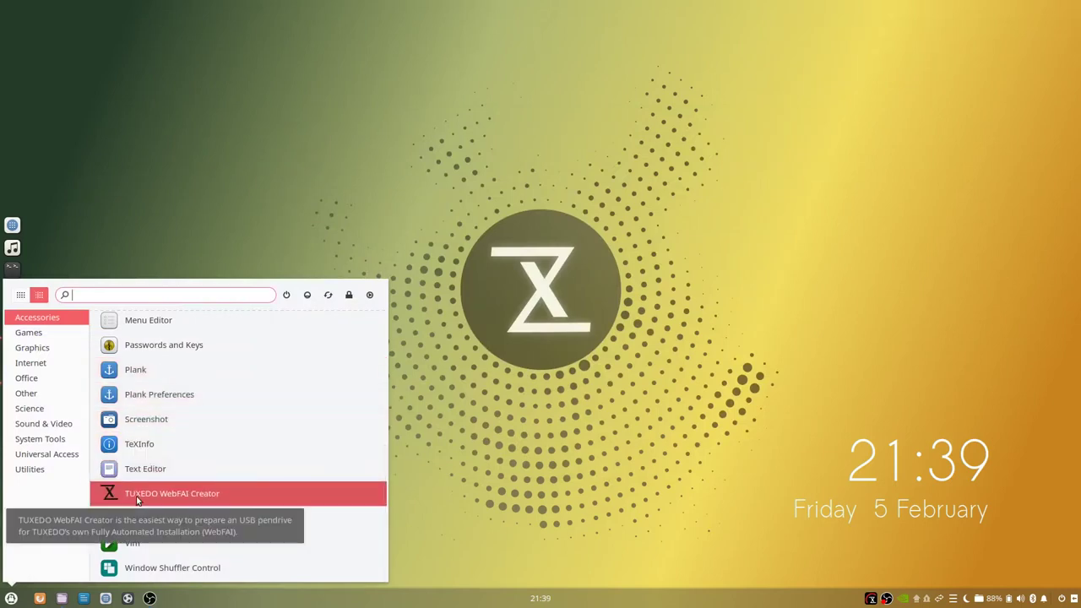
mouse_move(135, 376)
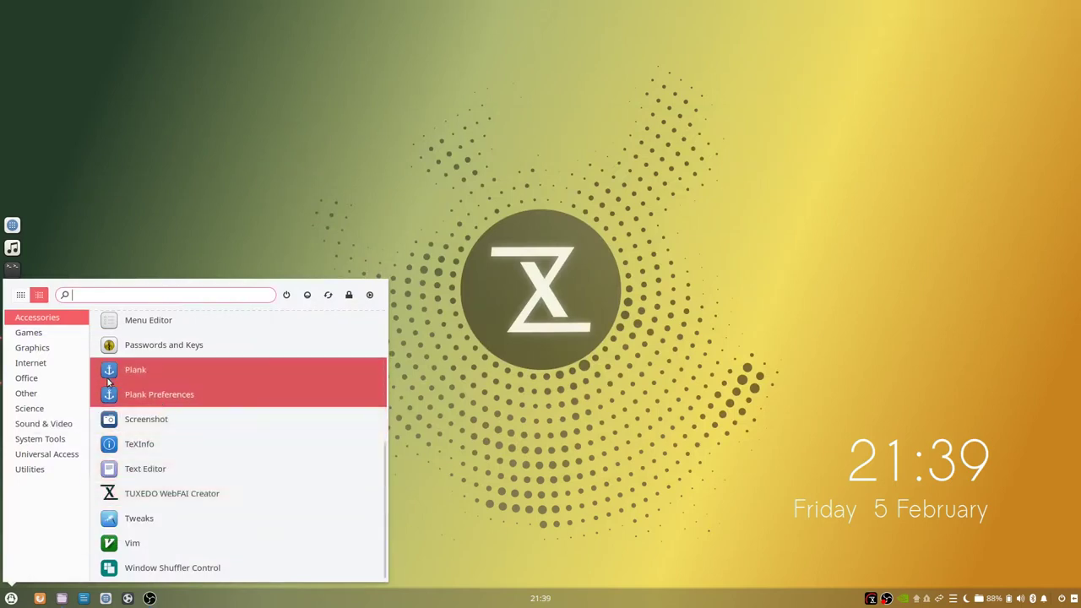
left_click(28, 332)
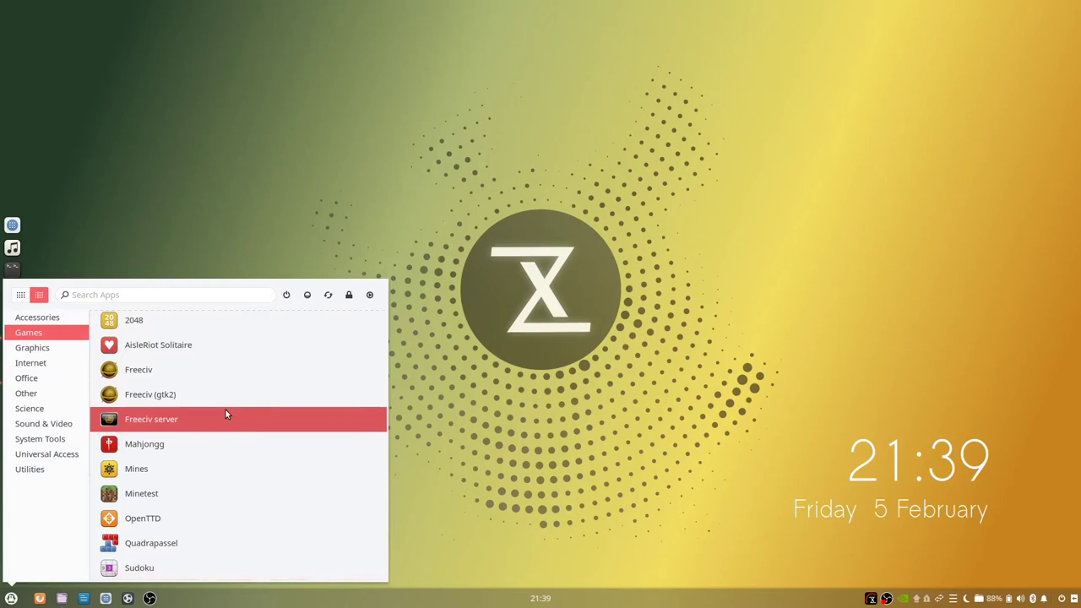
left_click(30, 362)
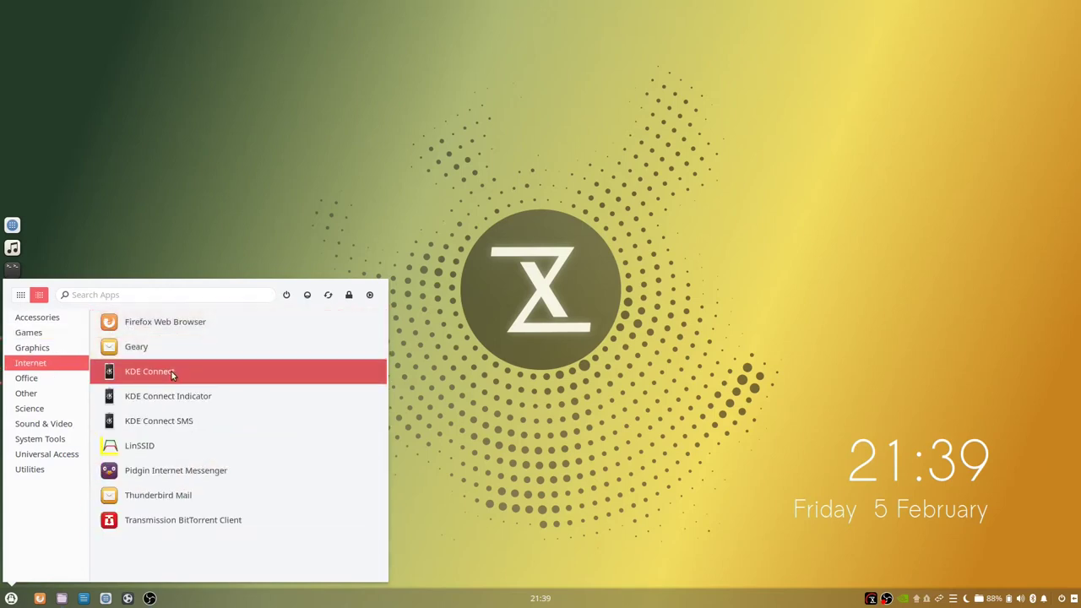
mouse_move(150, 376)
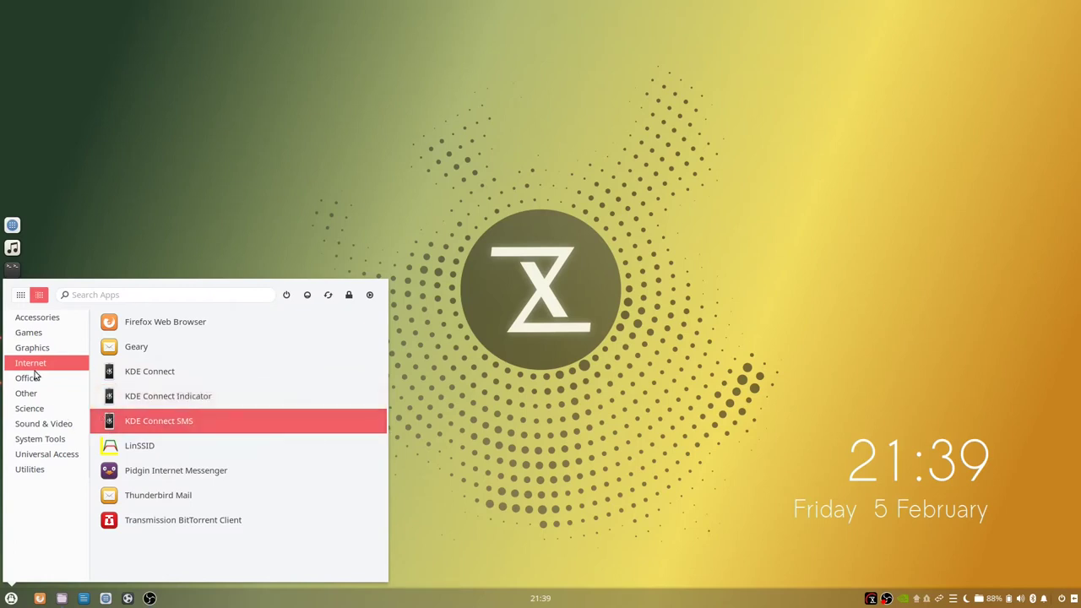
left_click(43, 423)
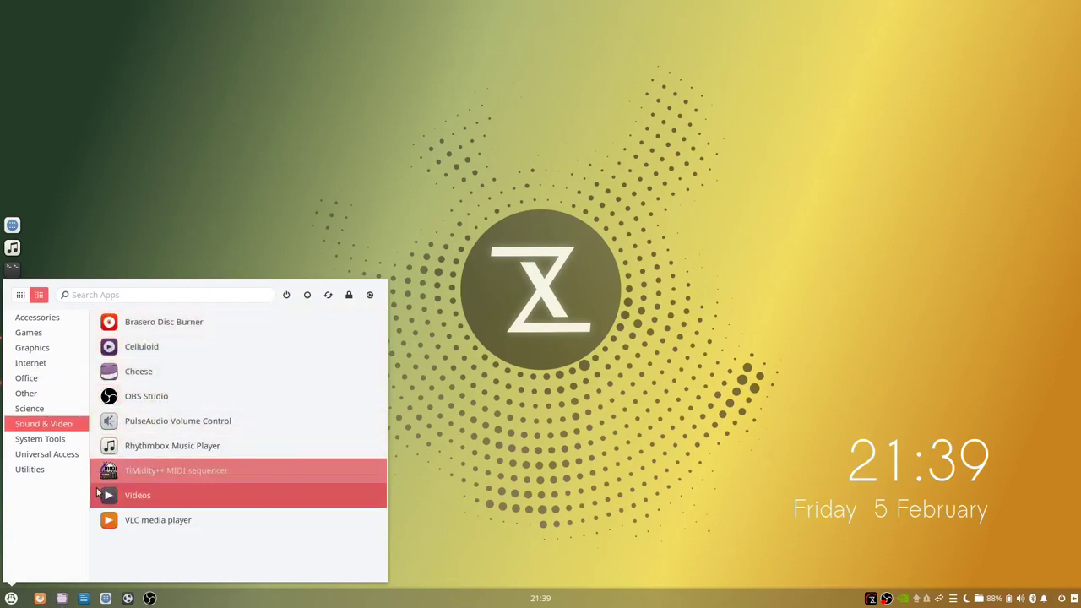
mouse_move(146, 395)
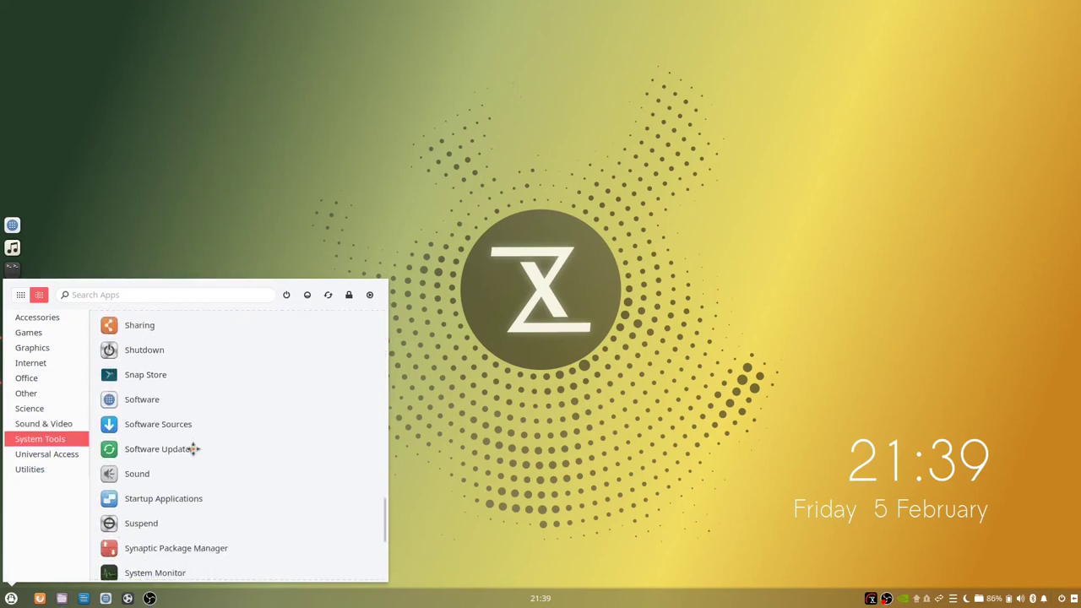
scroll("down", 3)
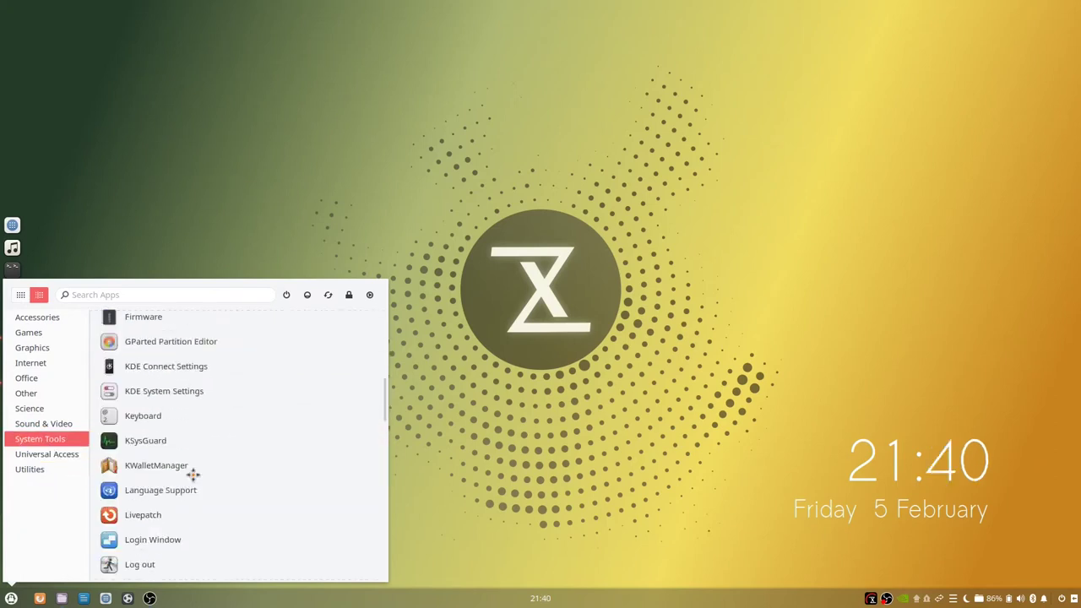
scroll("down", 3)
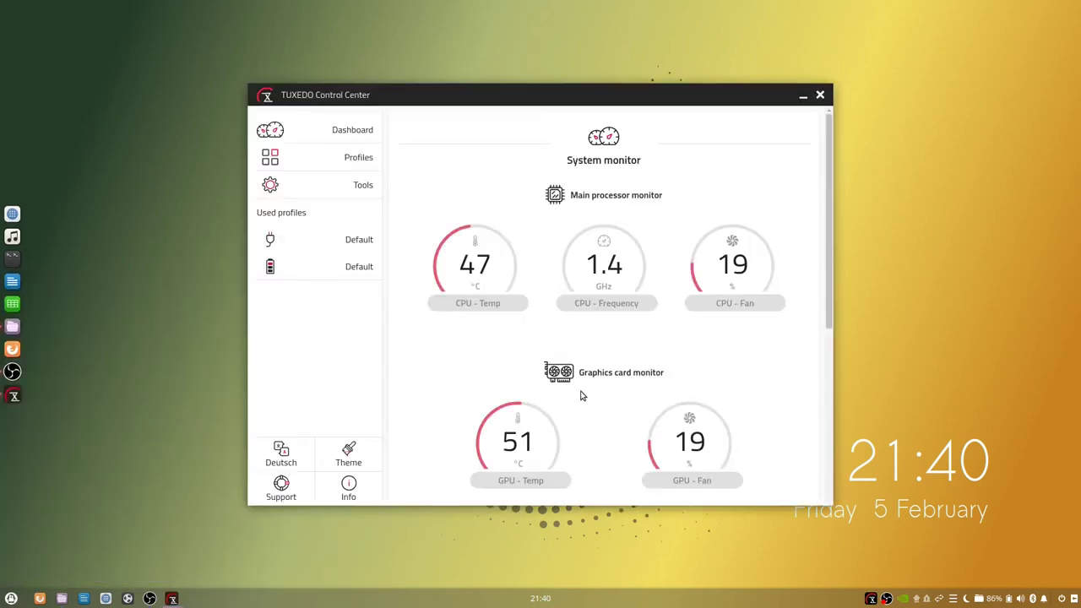
mouse_move(588, 399)
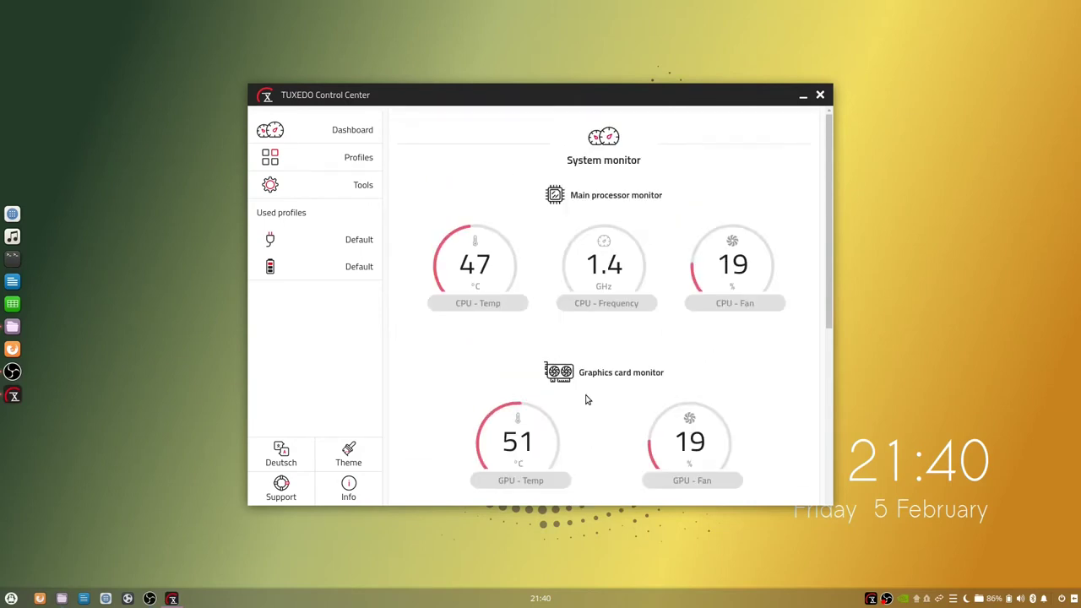
Step: Review the battery Default profile's settings, scrolling through the Control Center pages
scroll("down", 3)
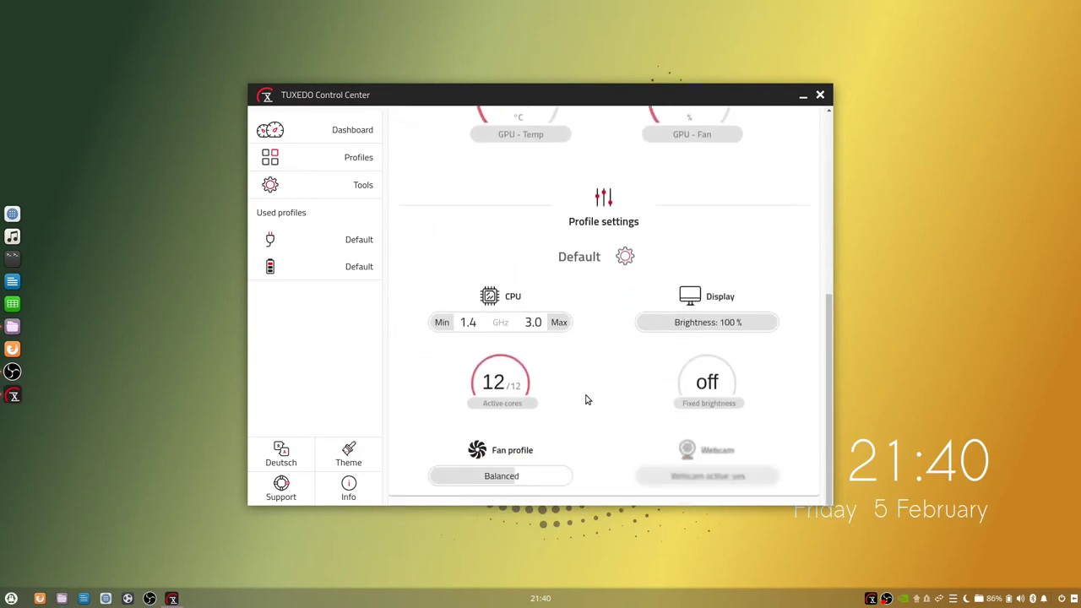
mouse_move(698, 353)
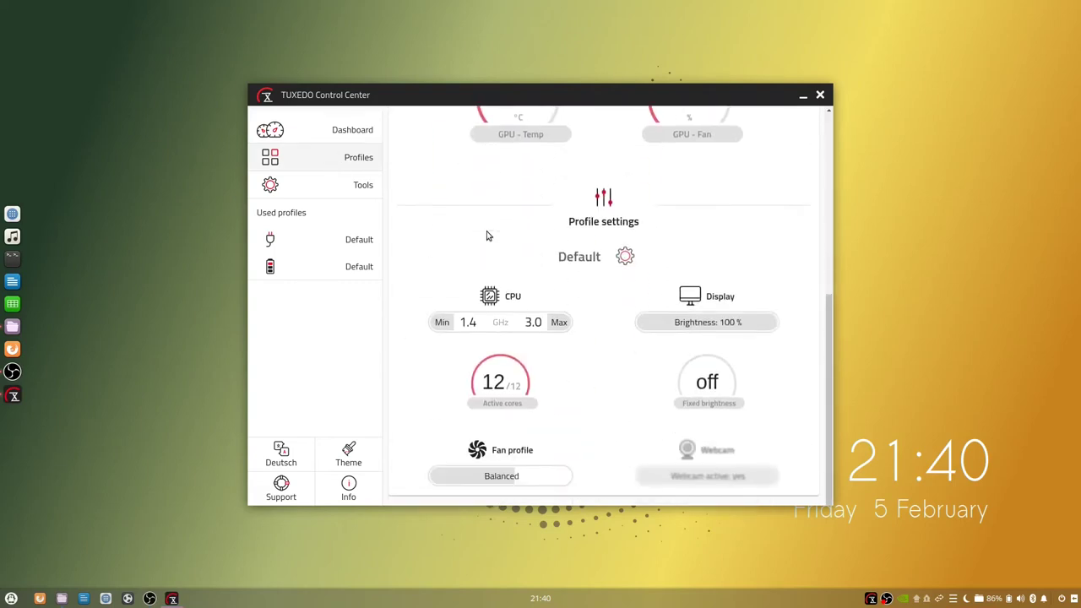
mouse_move(549, 476)
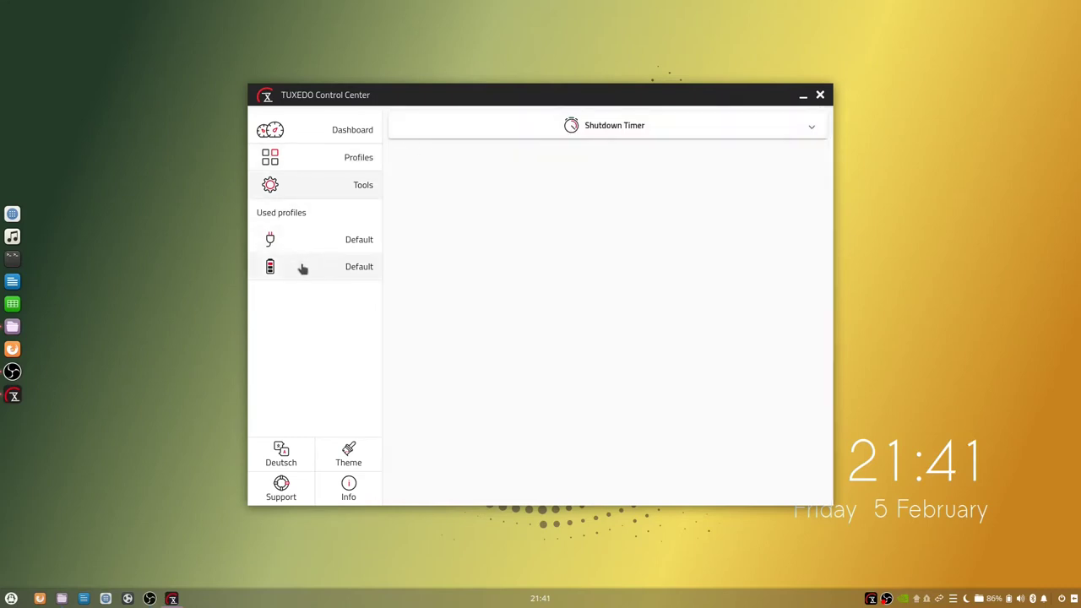
left_click(359, 266)
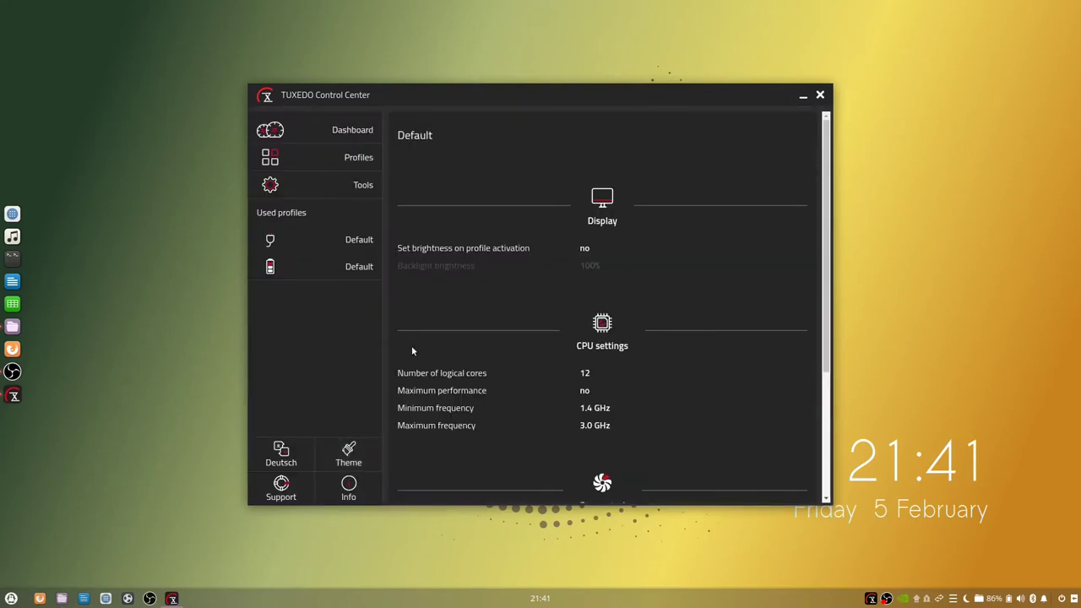
scroll("down", 3)
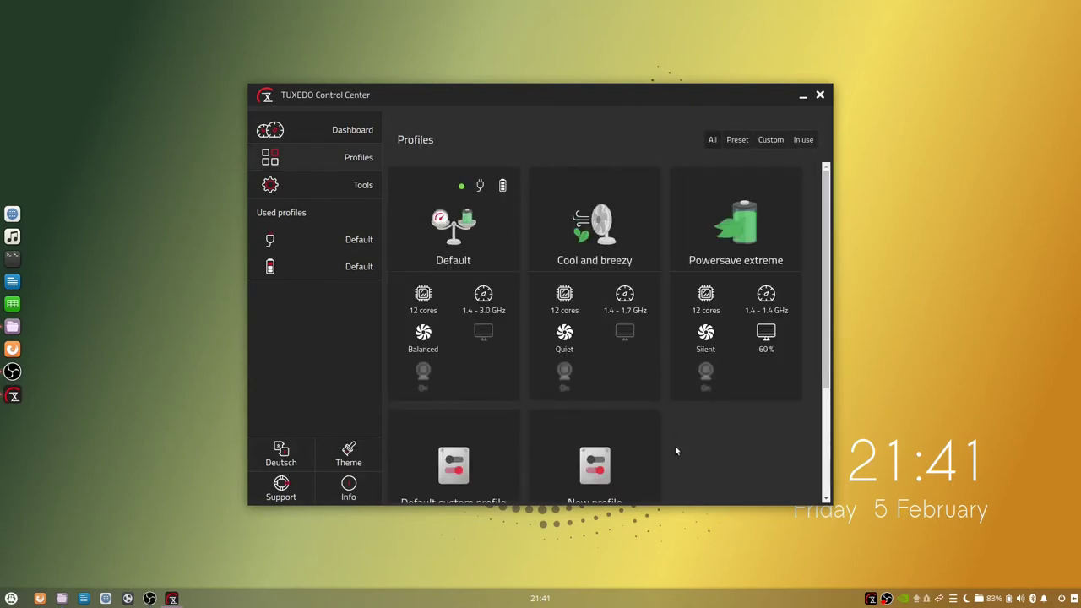
mouse_move(696, 463)
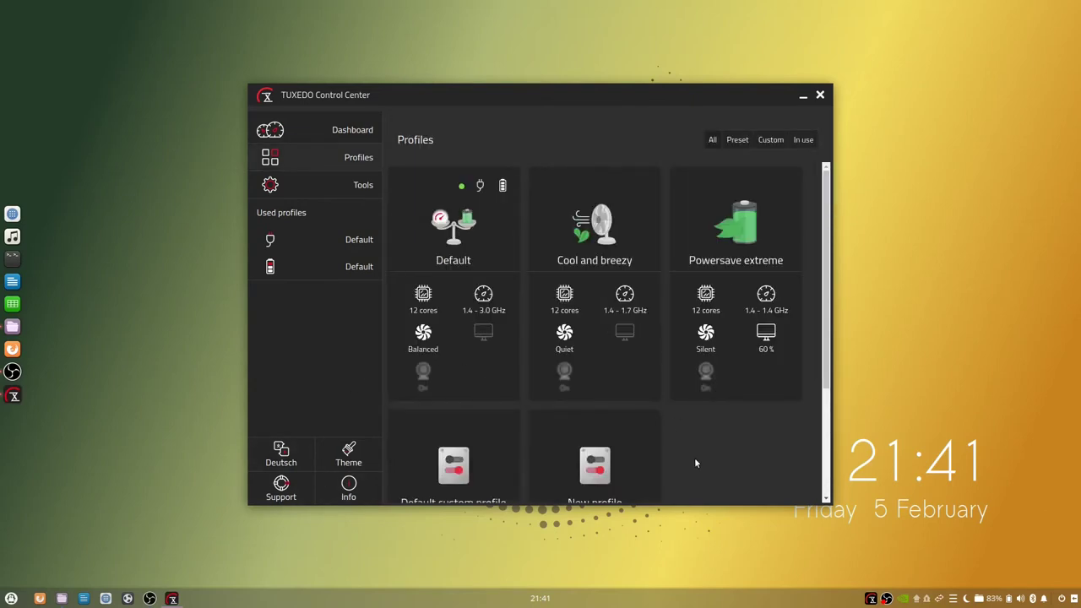
scroll("down", 3)
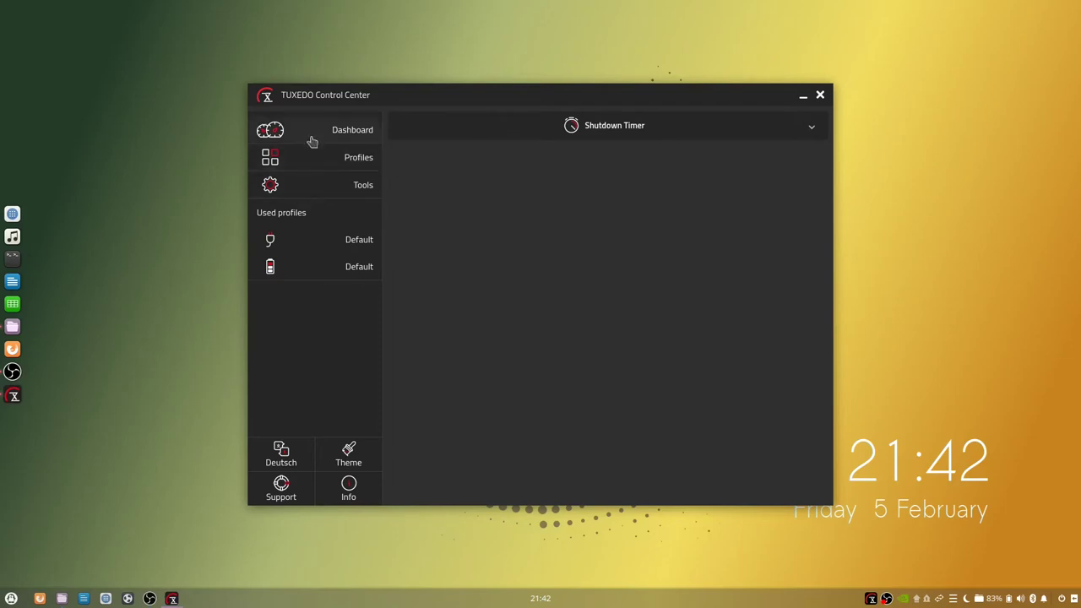
Step: Expand System diagnostics and Remote support, view the CPU/GPU Dashboard, then close Control Center
left_click(352, 129)
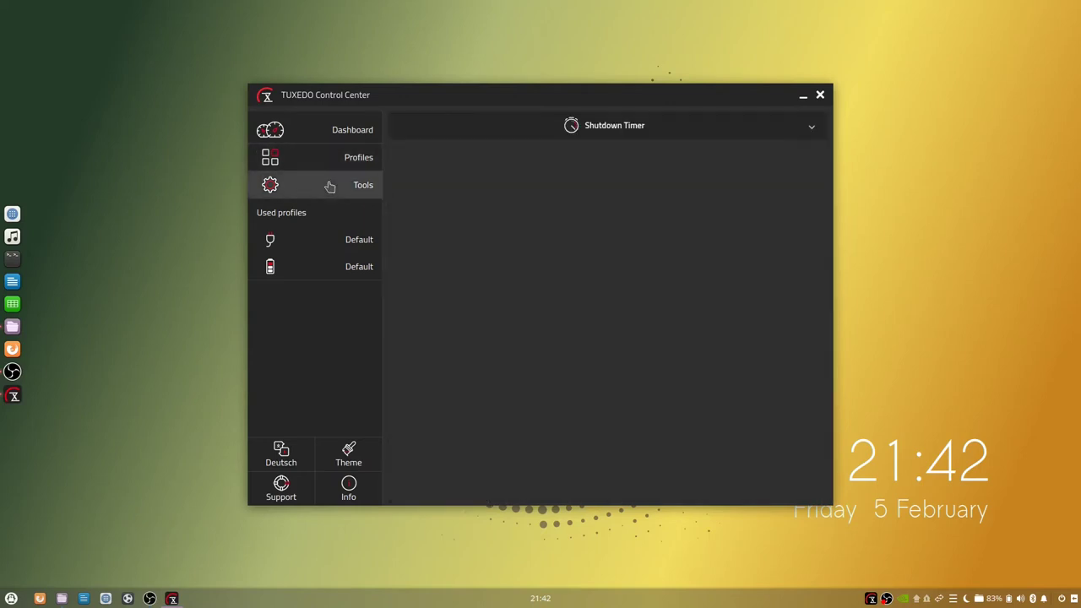
left_click(280, 490)
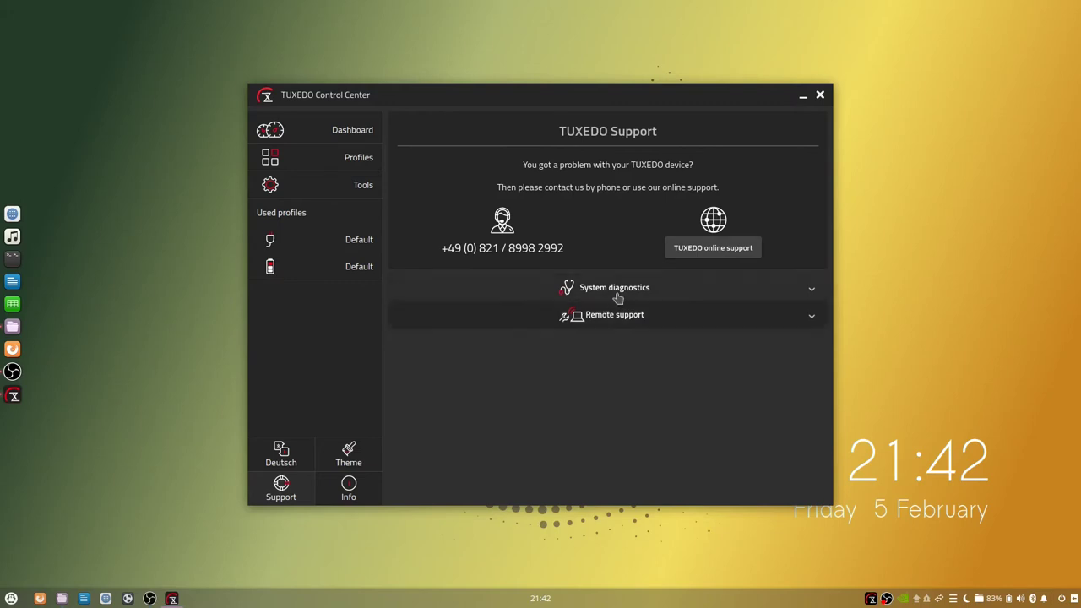
left_click(614, 287)
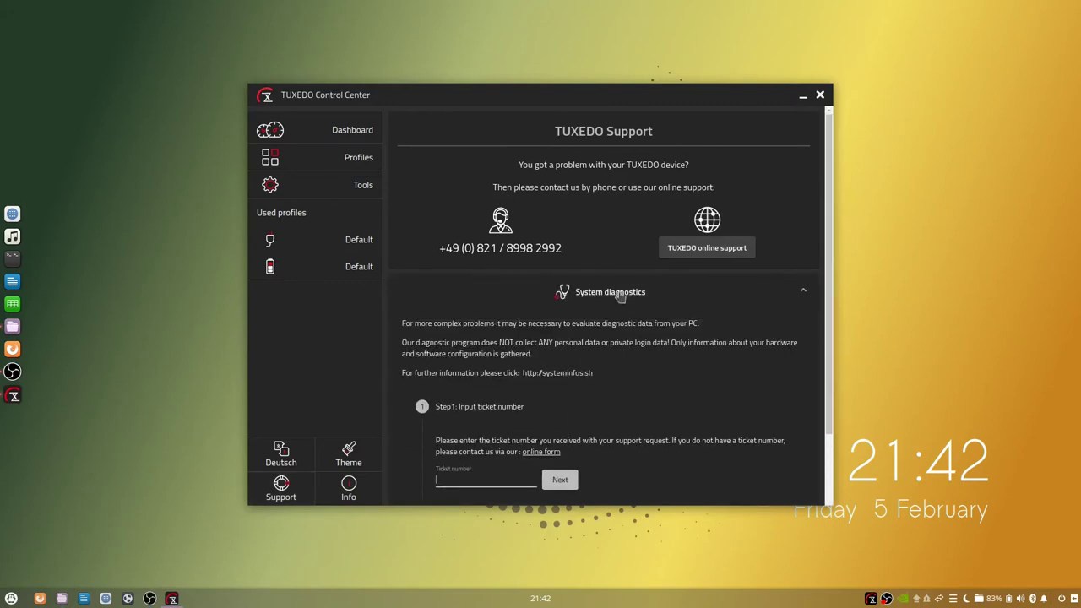
left_click(610, 291)
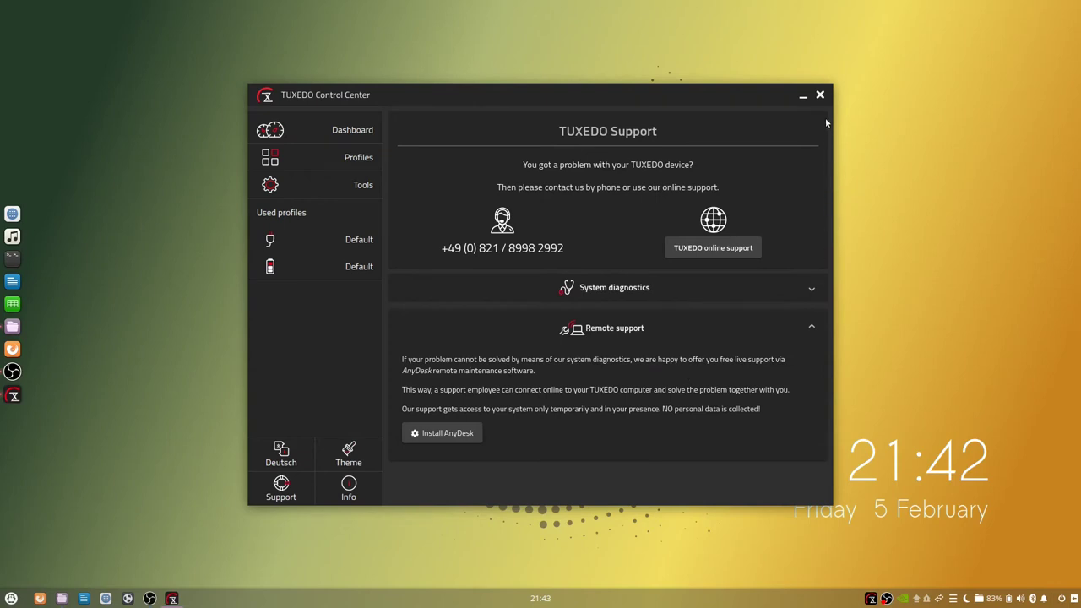
left_click(818, 95)
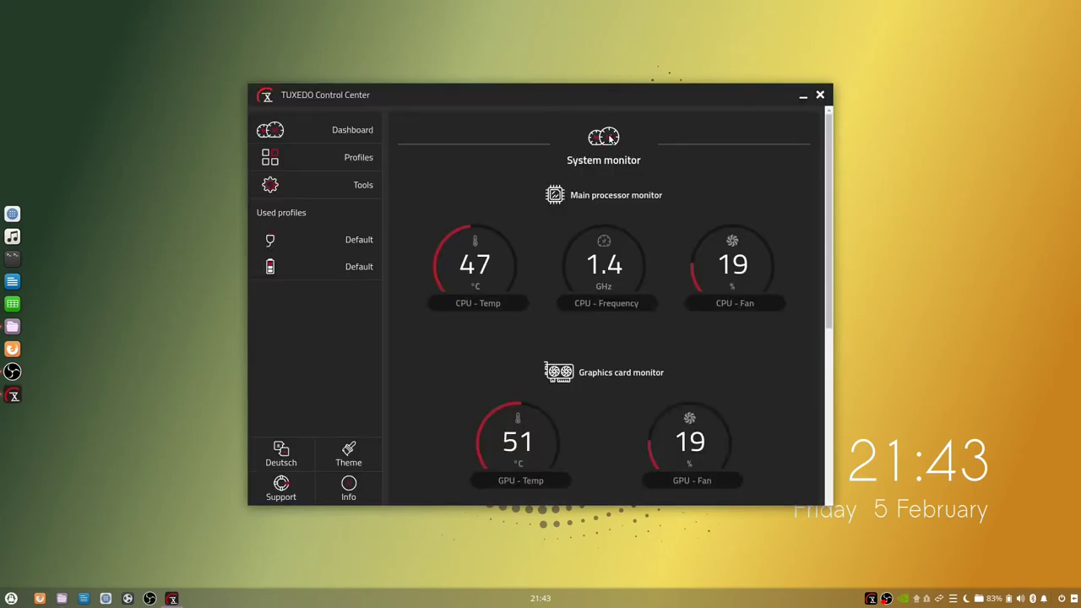
mouse_move(820, 96)
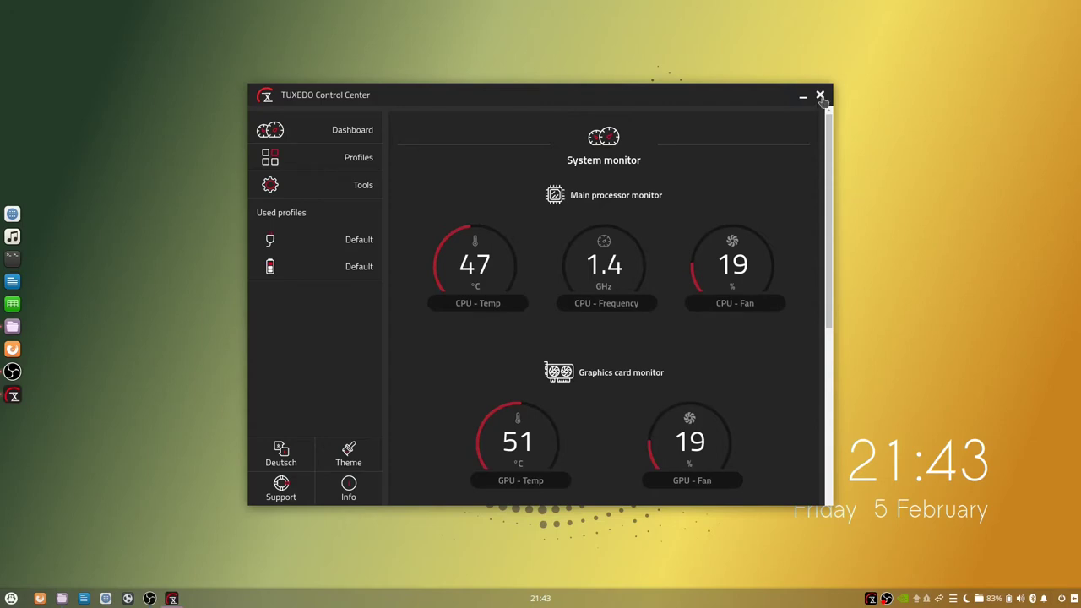
left_click(818, 94)
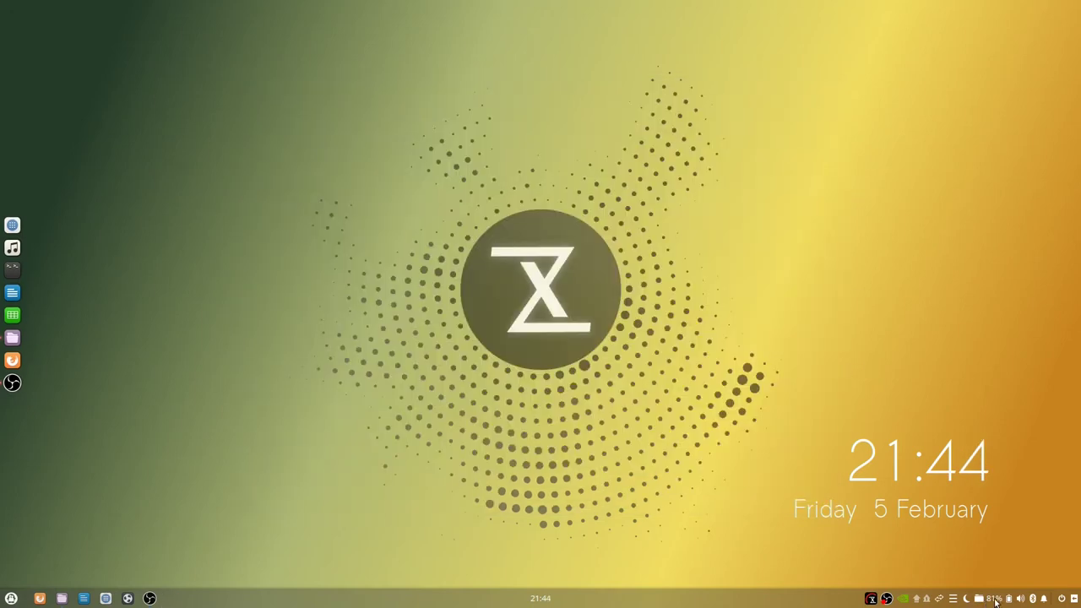
mouse_move(995, 598)
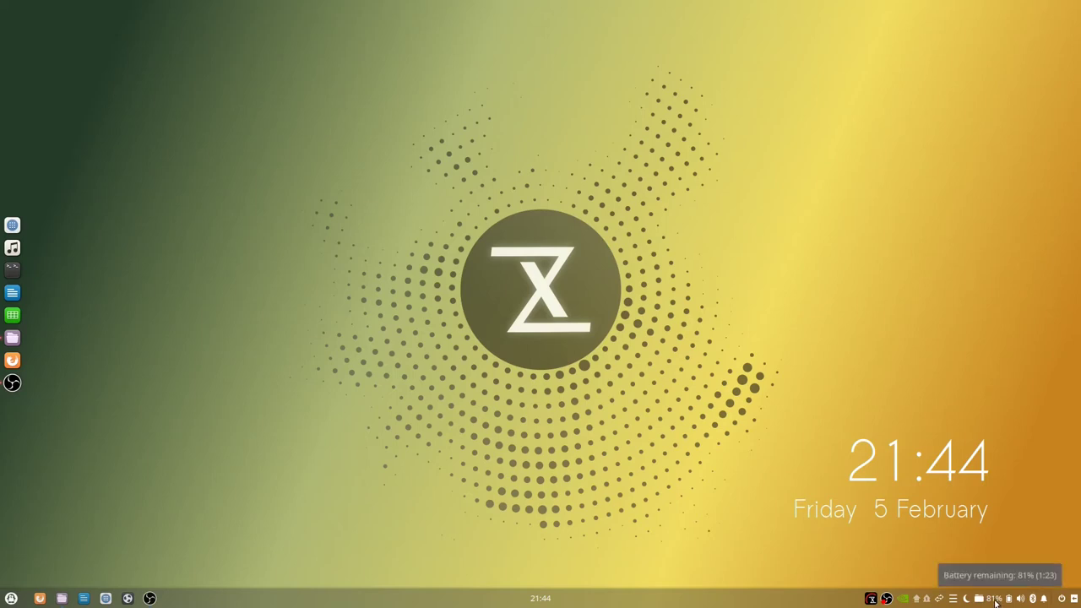
mouse_move(1043, 587)
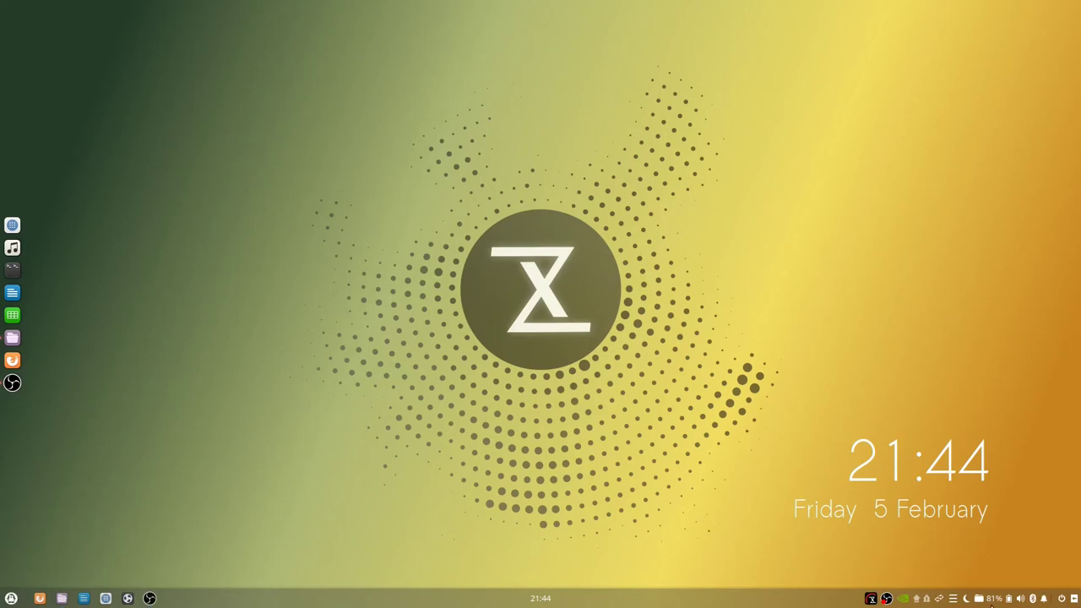
mouse_move(802, 535)
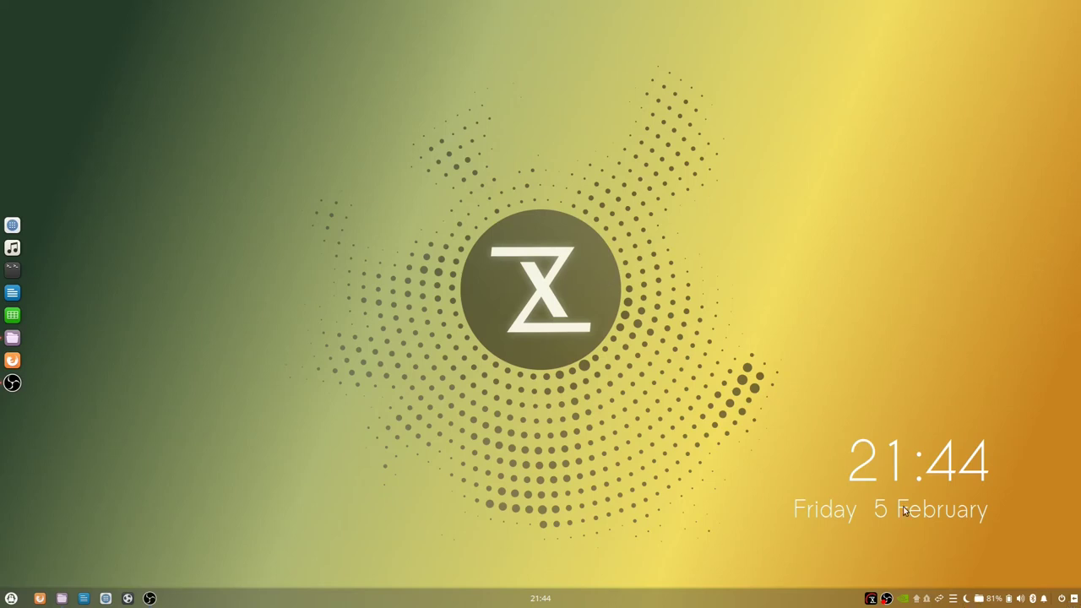
mouse_move(966, 434)
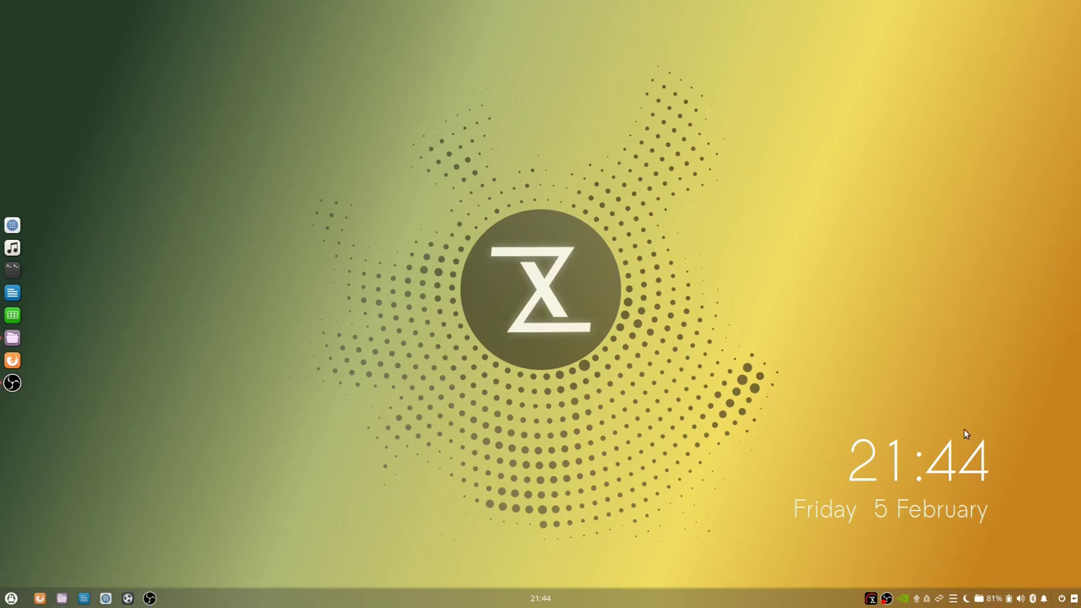
mouse_move(986, 469)
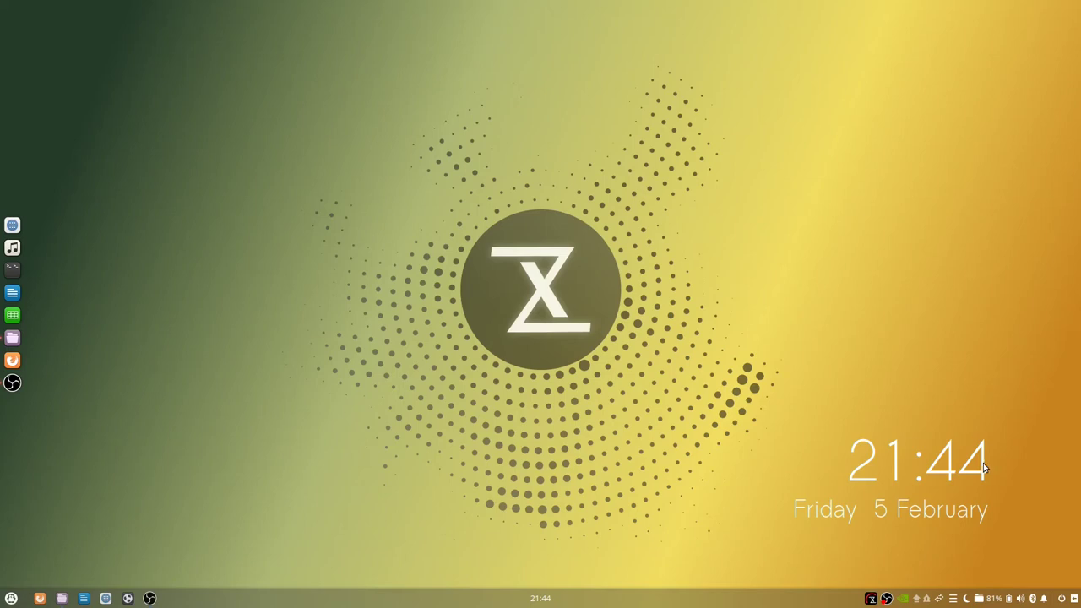
mouse_move(833, 431)
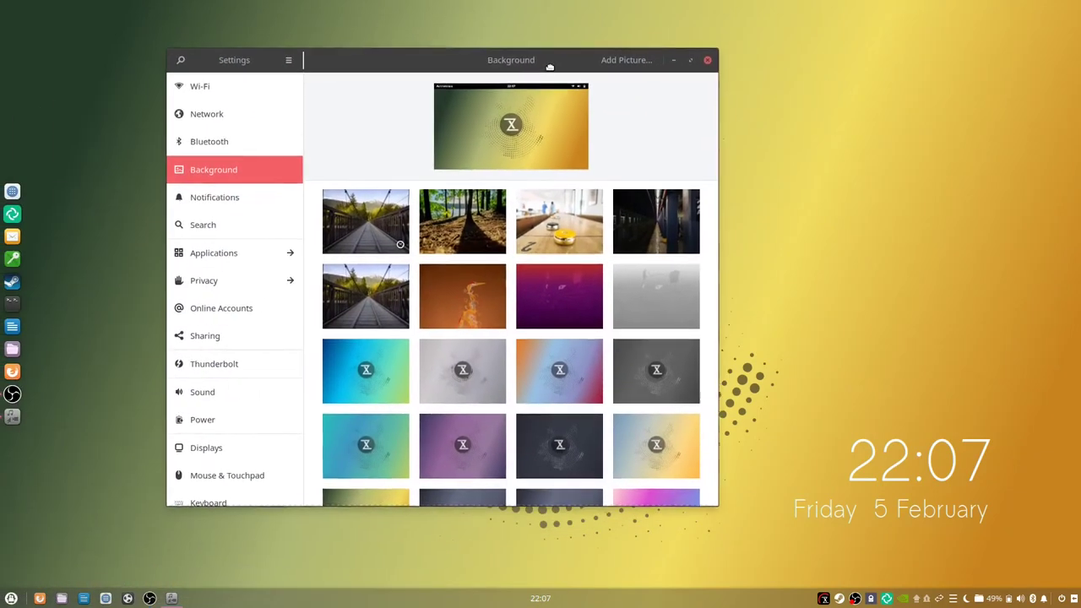
Step: Try the kingfisher wallpaper, settle on the pink flowers photo, and close Settings
scroll("down", 3)
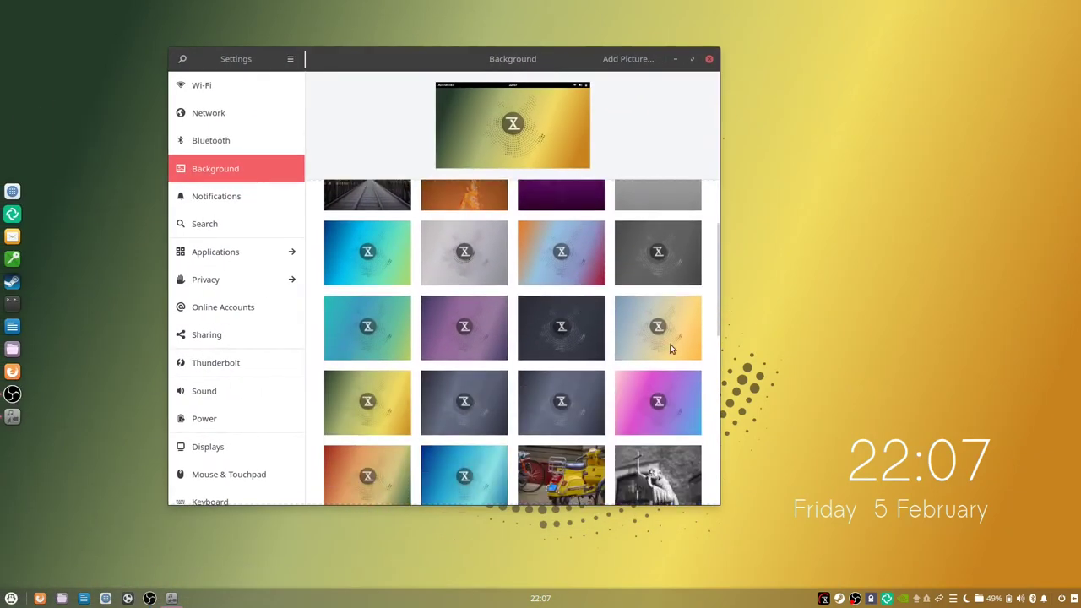
mouse_move(636, 425)
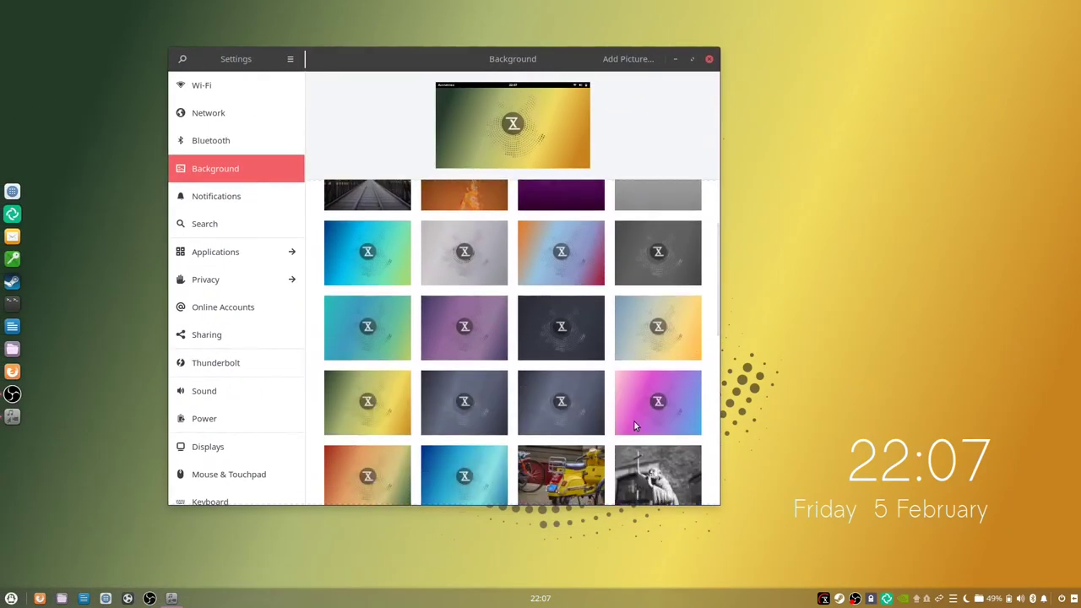
mouse_move(359, 188)
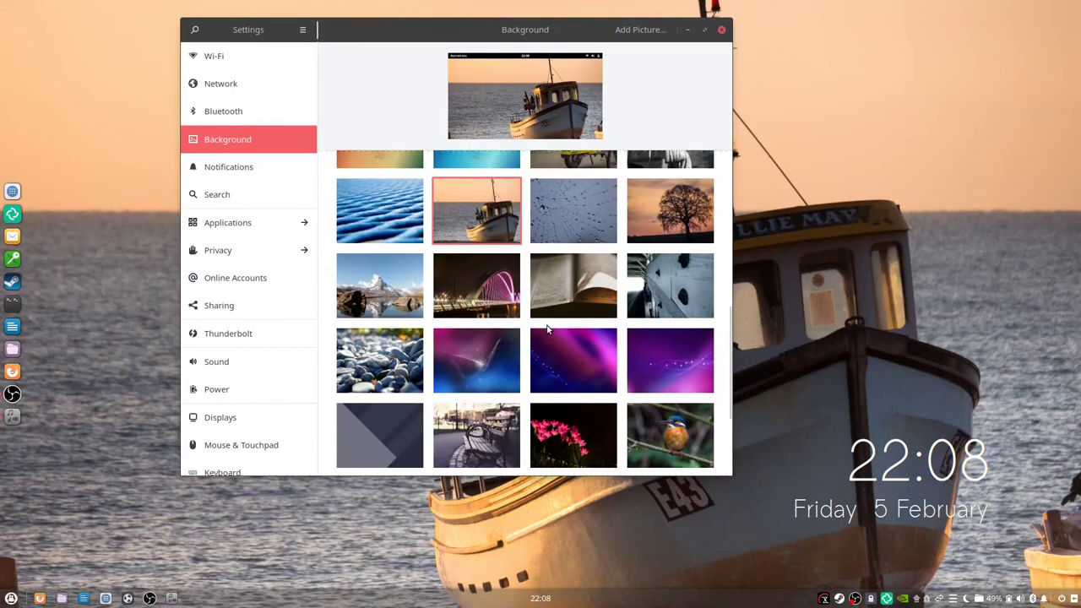
scroll("down", 3)
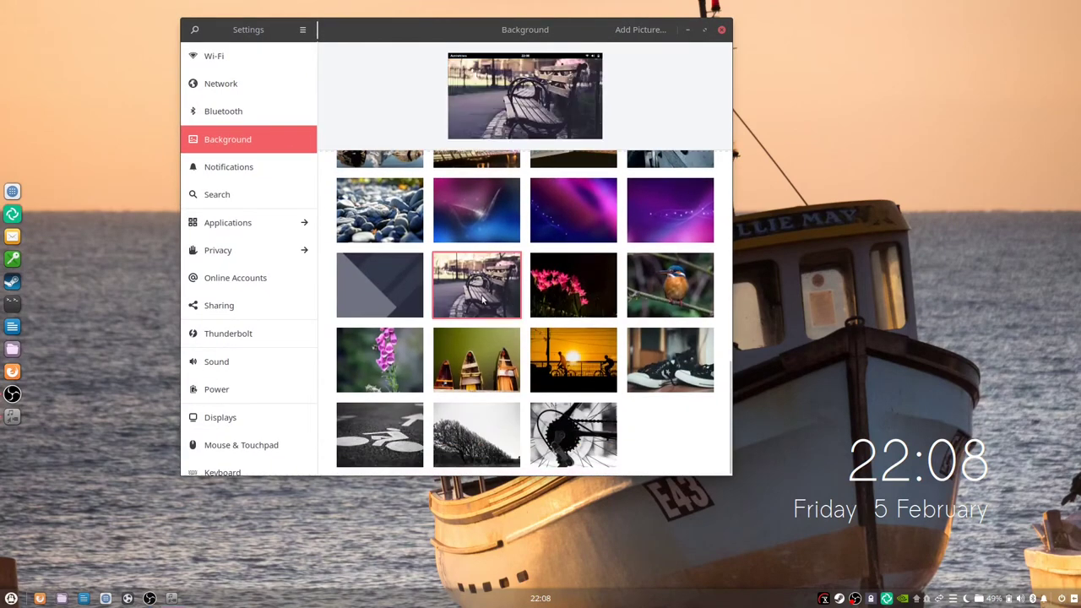
left_click(670, 285)
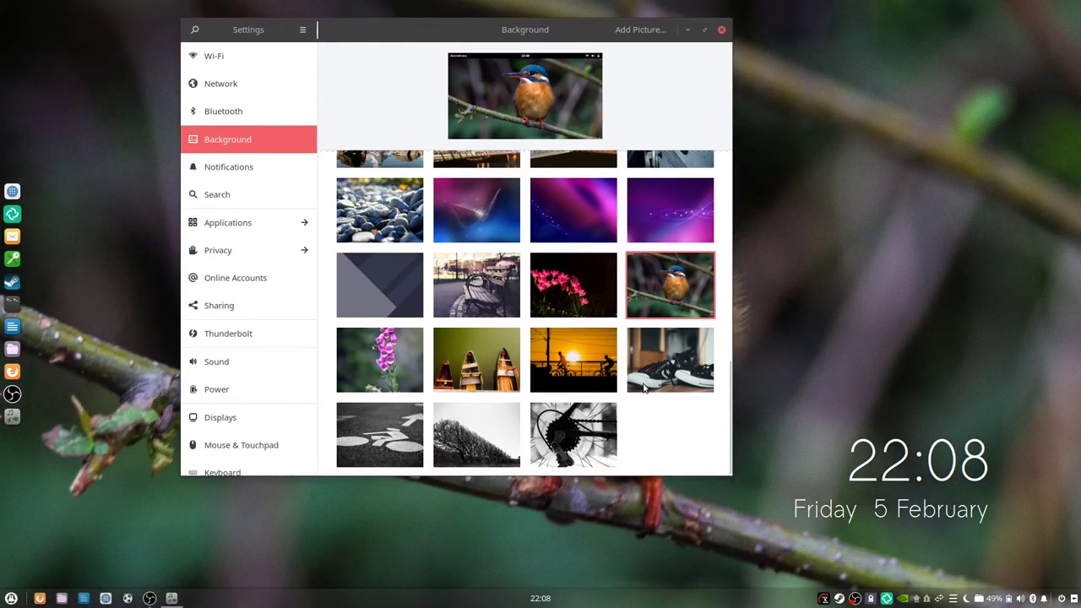
mouse_move(522, 375)
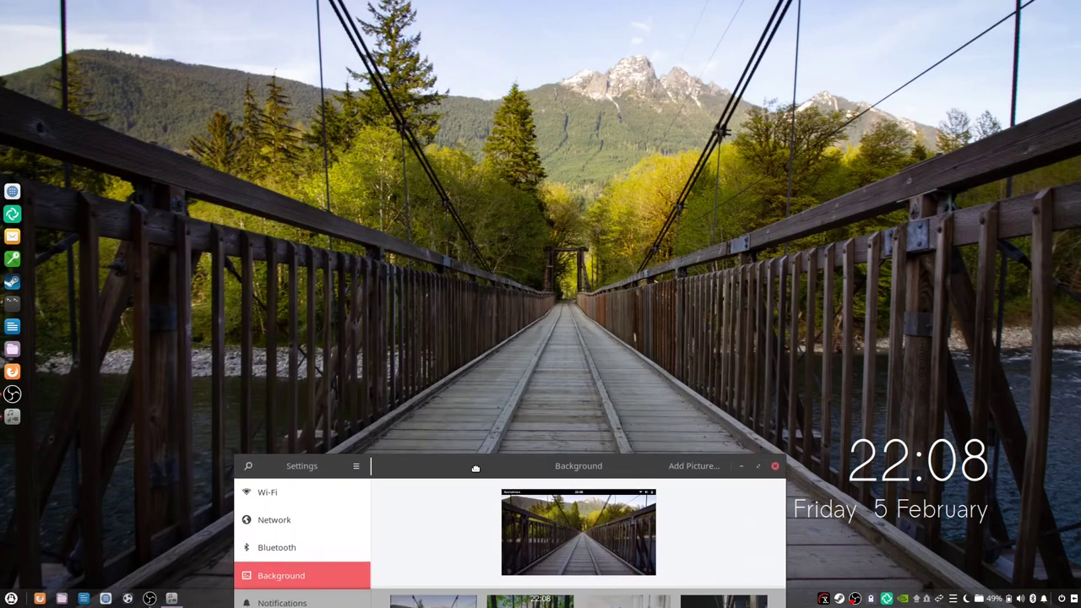
left_click(210, 264)
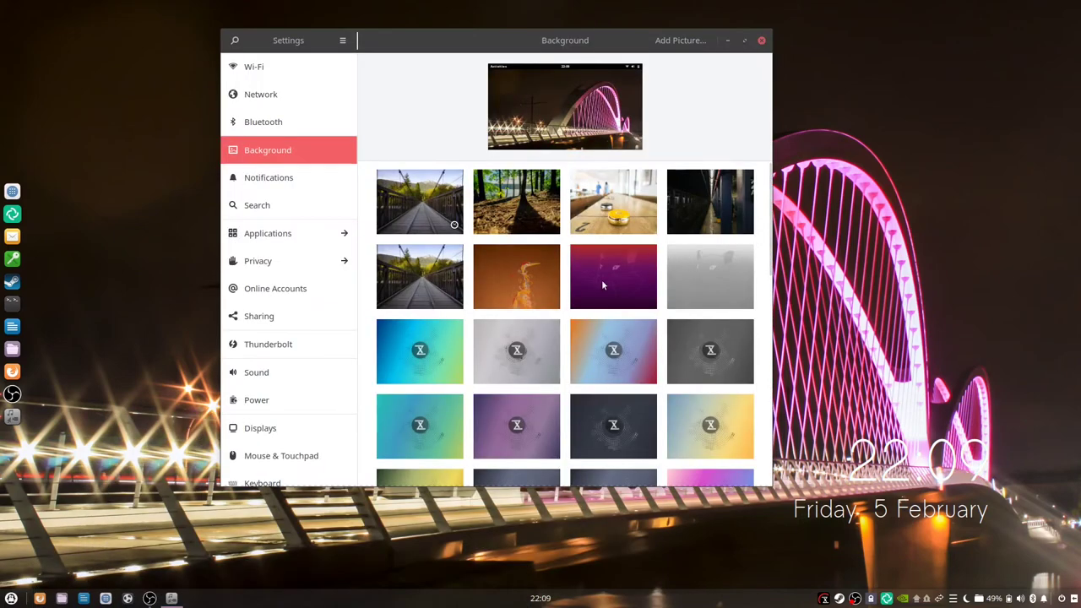
mouse_move(453, 293)
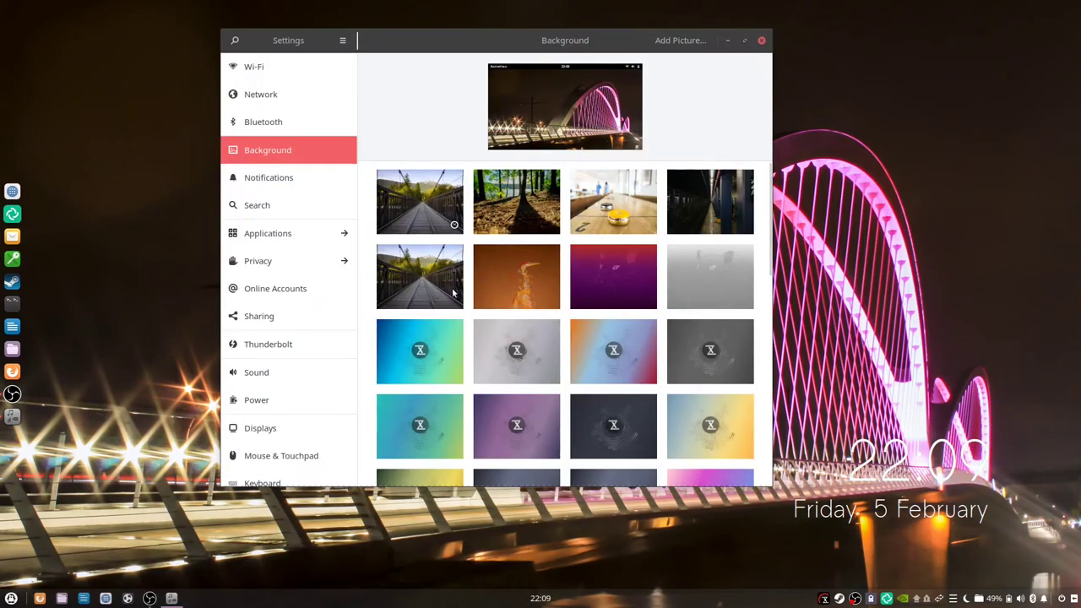
left_click(761, 40)
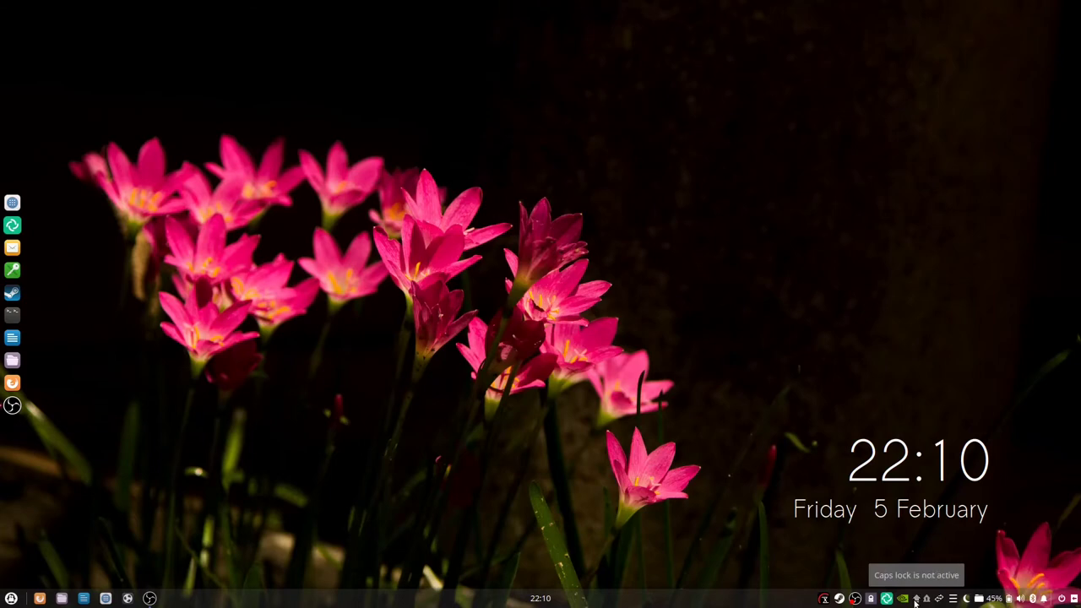
mouse_move(990, 567)
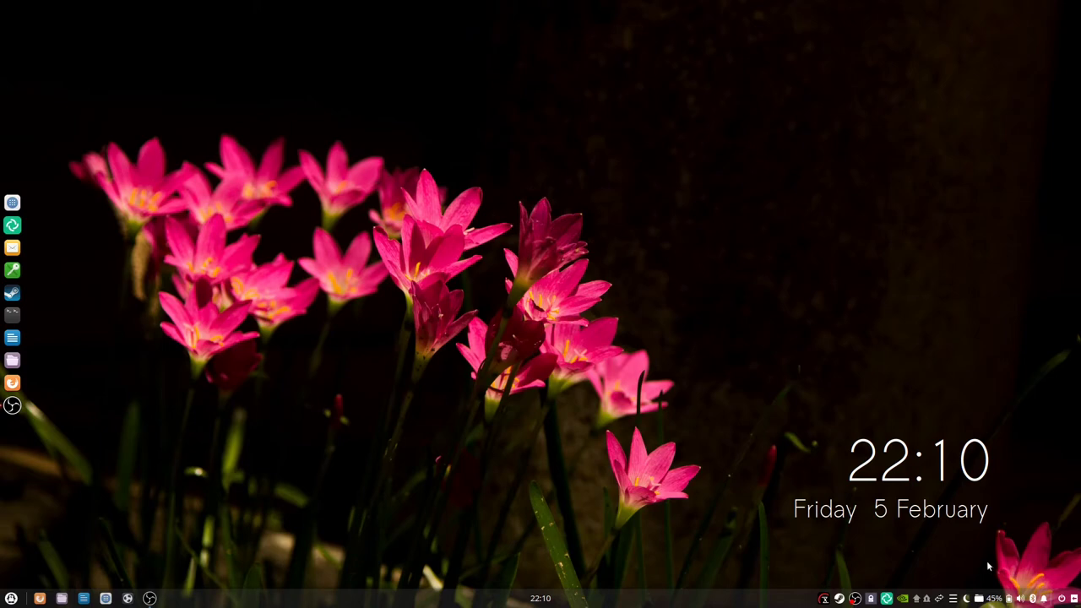
mouse_move(929, 599)
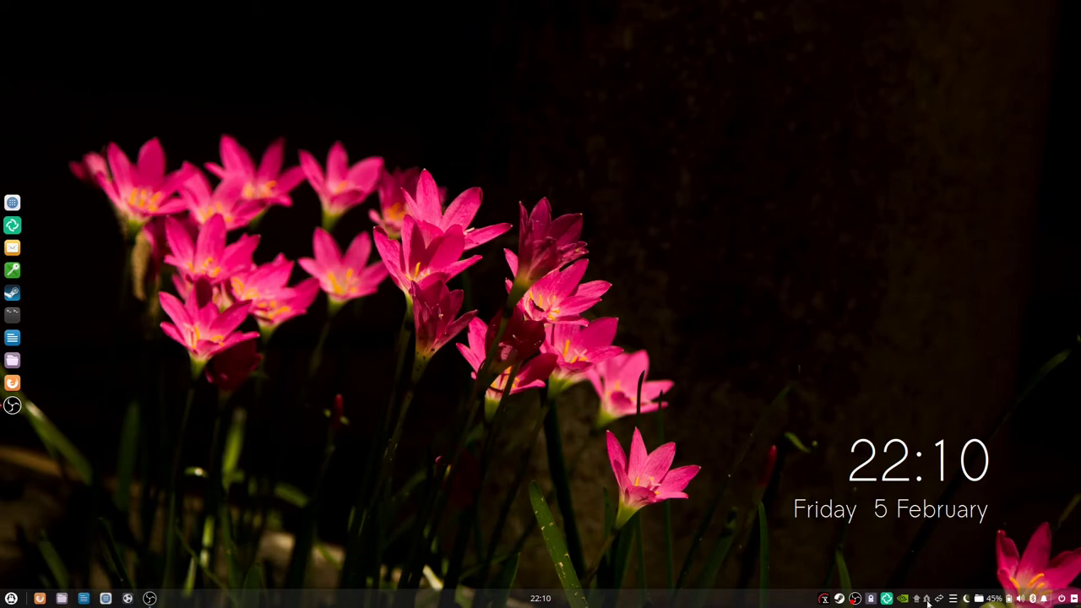
mouse_move(928, 598)
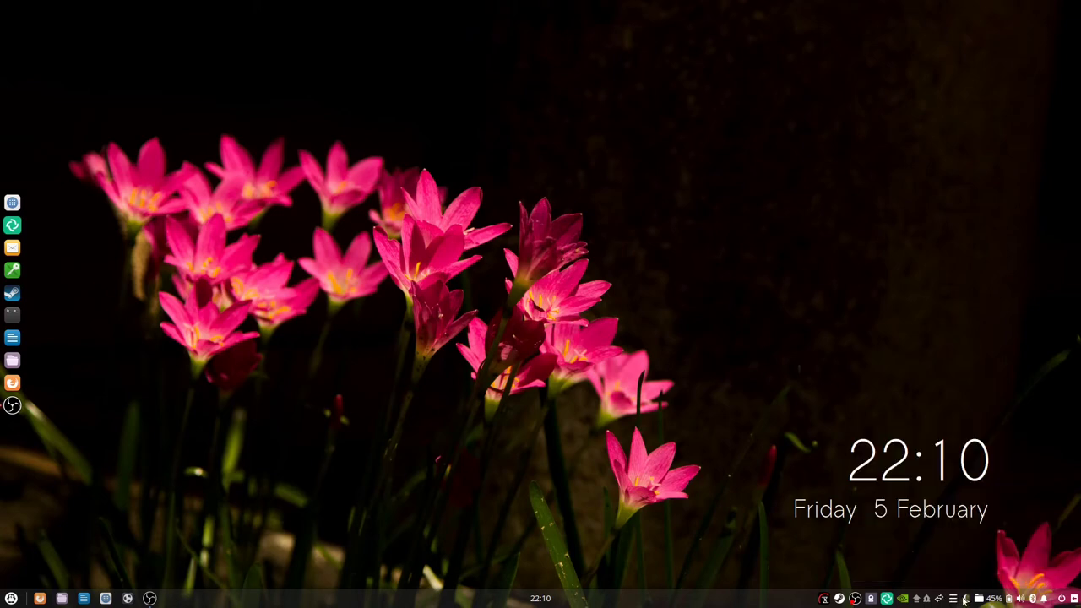
left_click(965, 598)
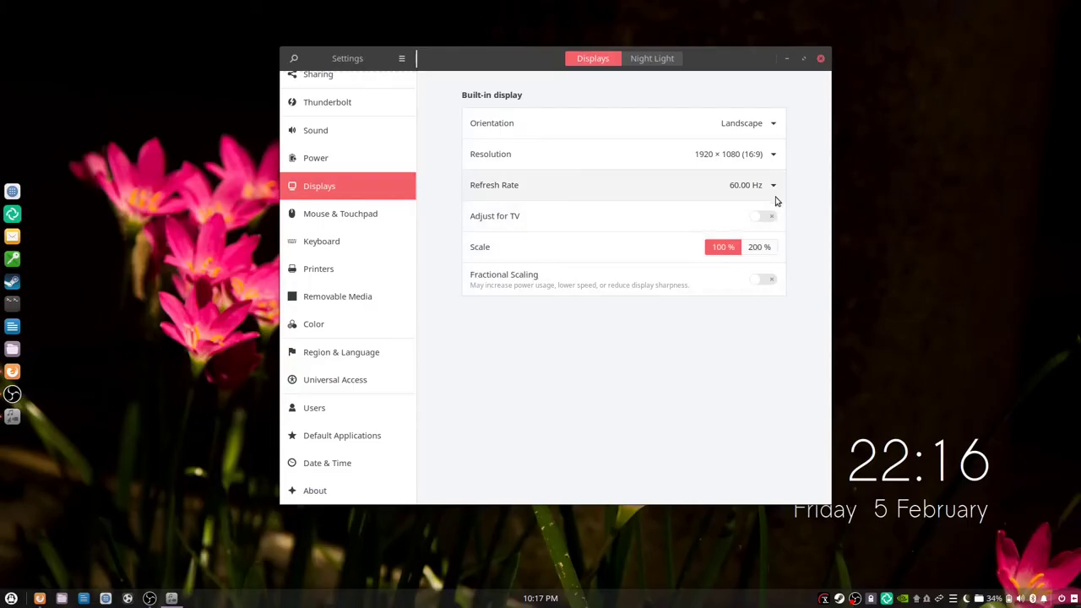
Step: Open the Refresh Rate dropdown listing 60.00 Hz and 48.00 Hz
left_click(770, 184)
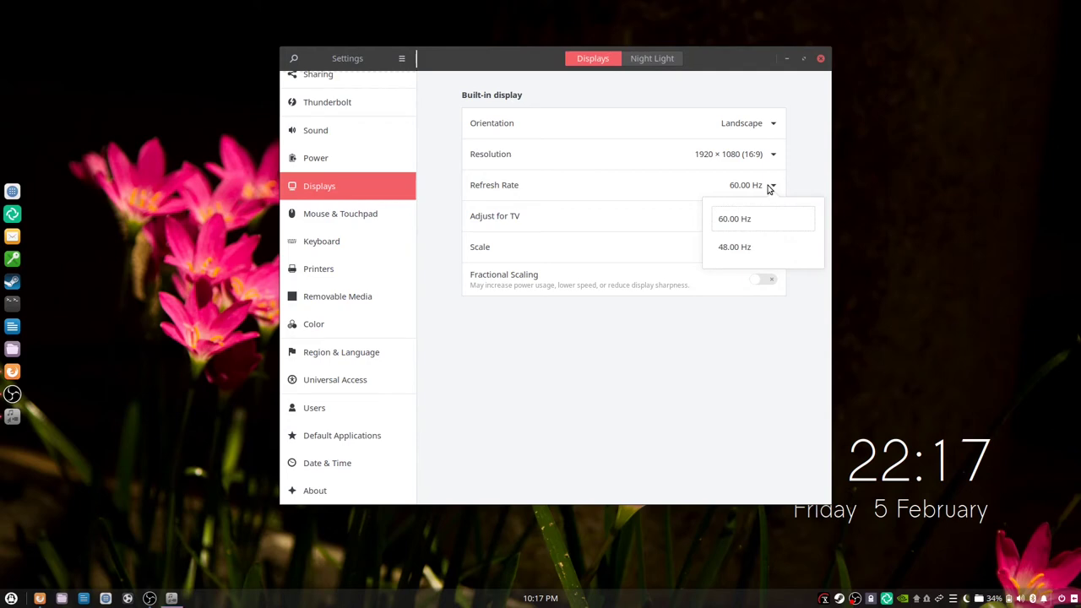
mouse_move(741, 191)
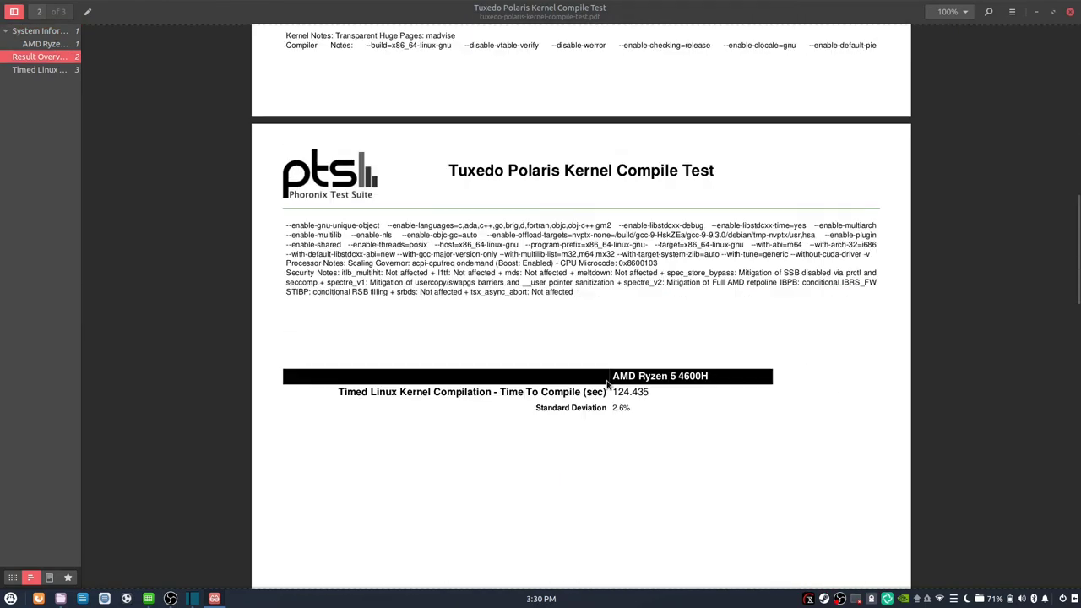
mouse_move(608, 418)
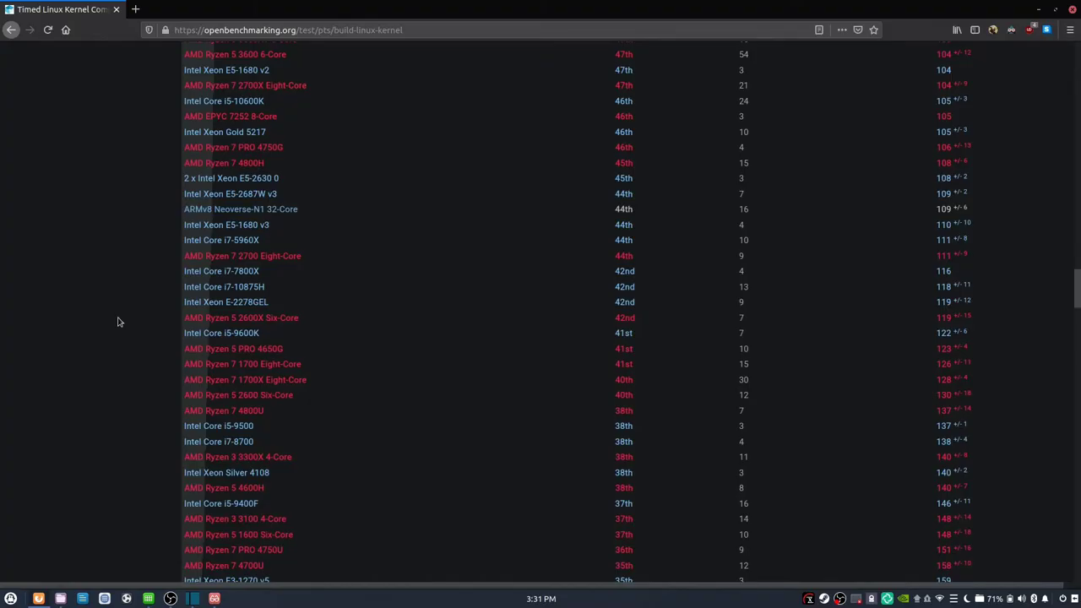
mouse_move(121, 325)
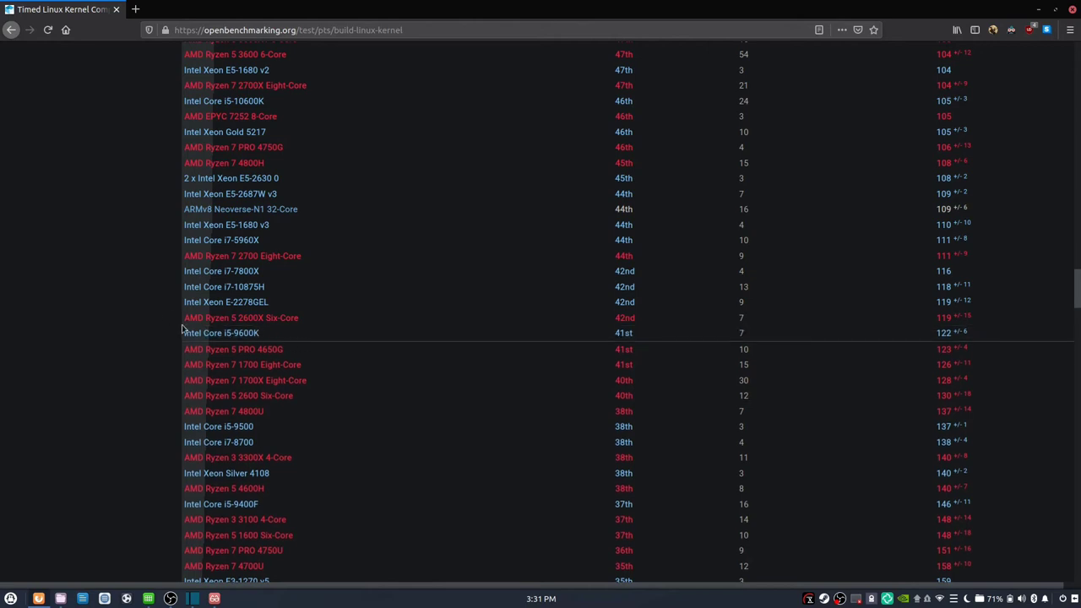
mouse_move(391, 334)
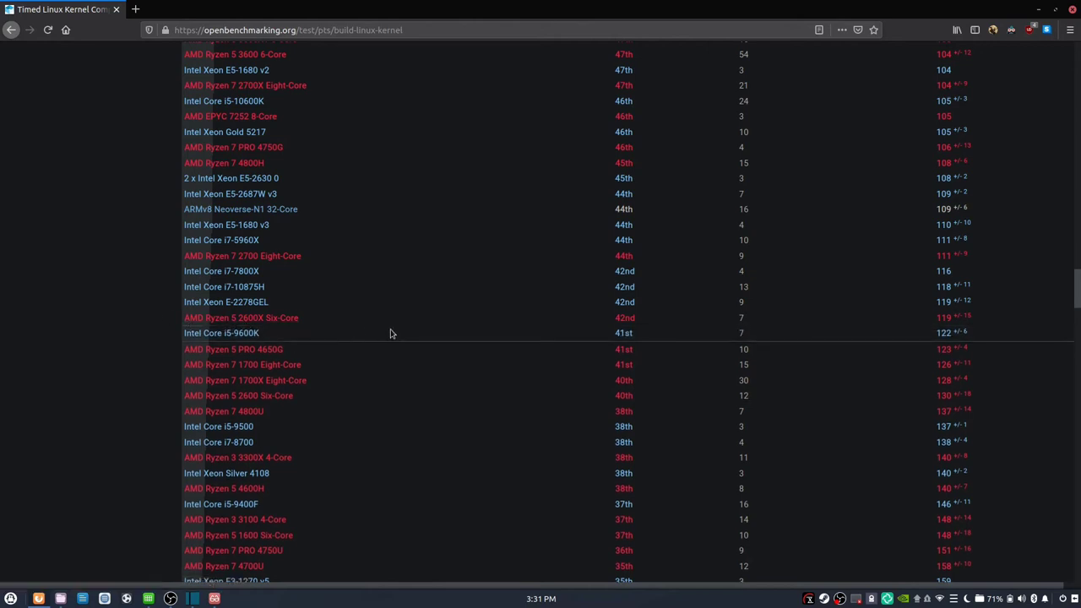
mouse_move(868, 369)
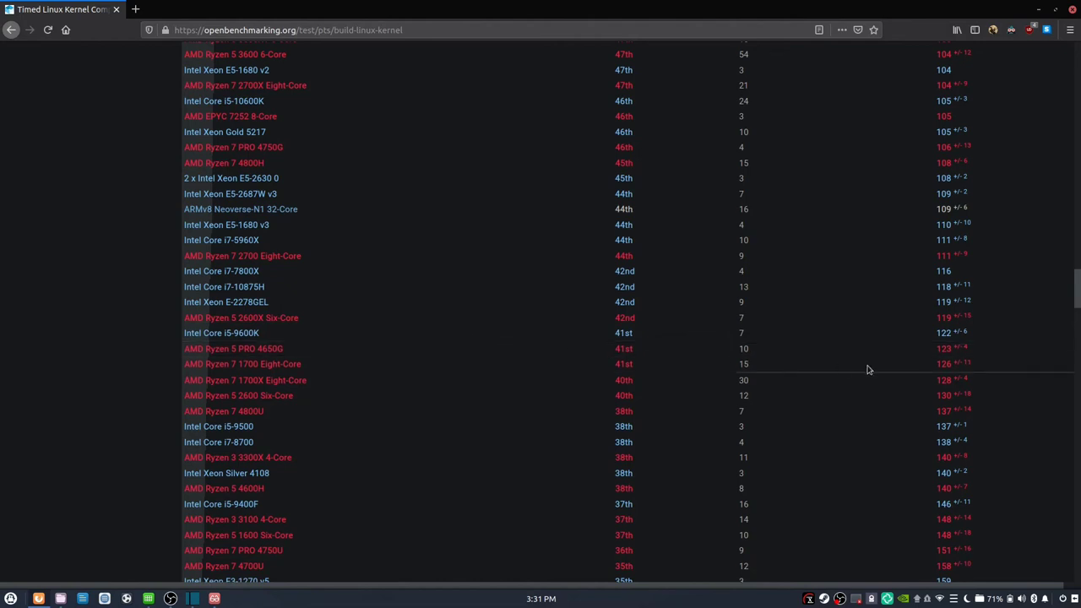
mouse_move(238, 363)
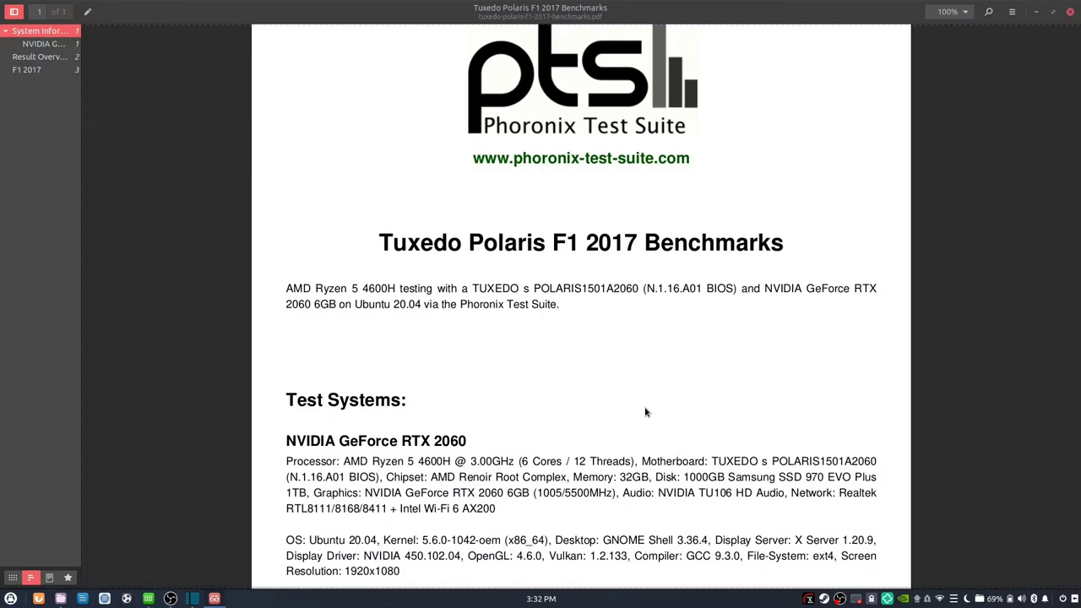
mouse_move(660, 395)
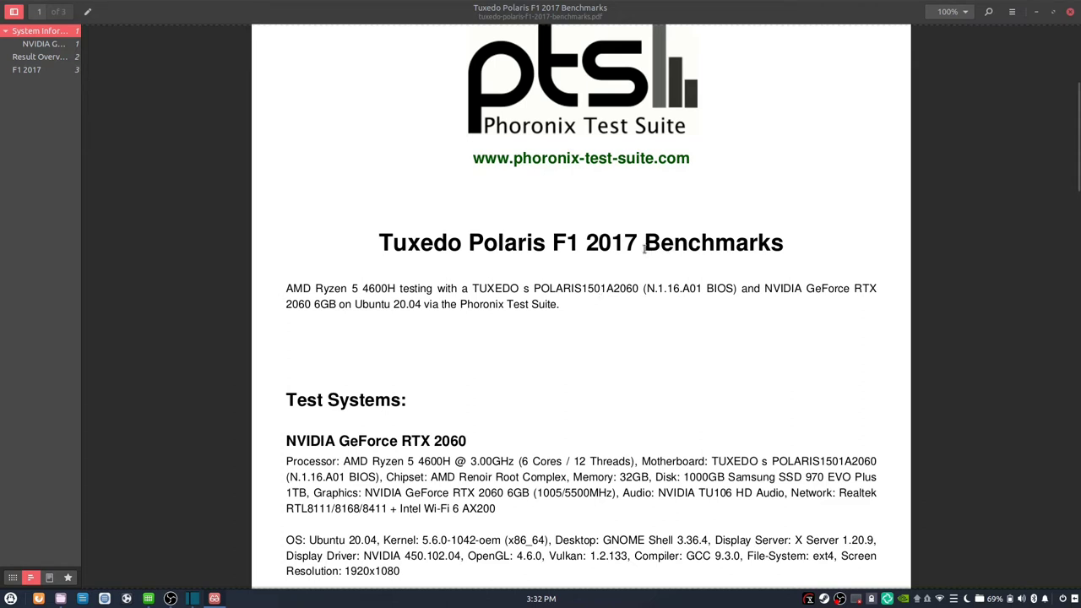
mouse_move(646, 333)
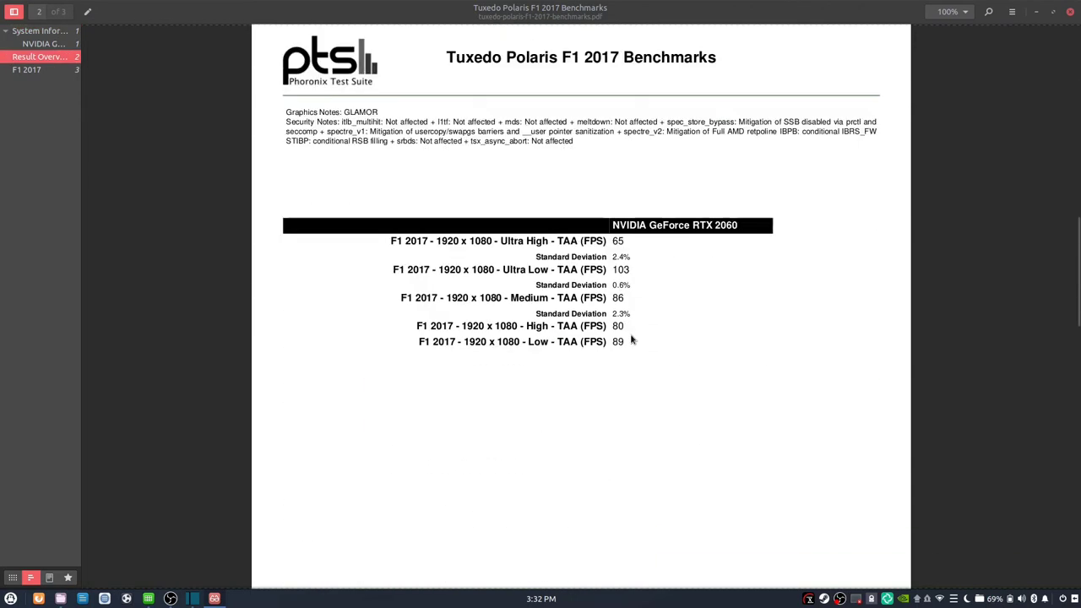
Step: Scroll the F1 2017 Benchmarks PDF from the title page to page 3's FPS charts
scroll("down", 3)
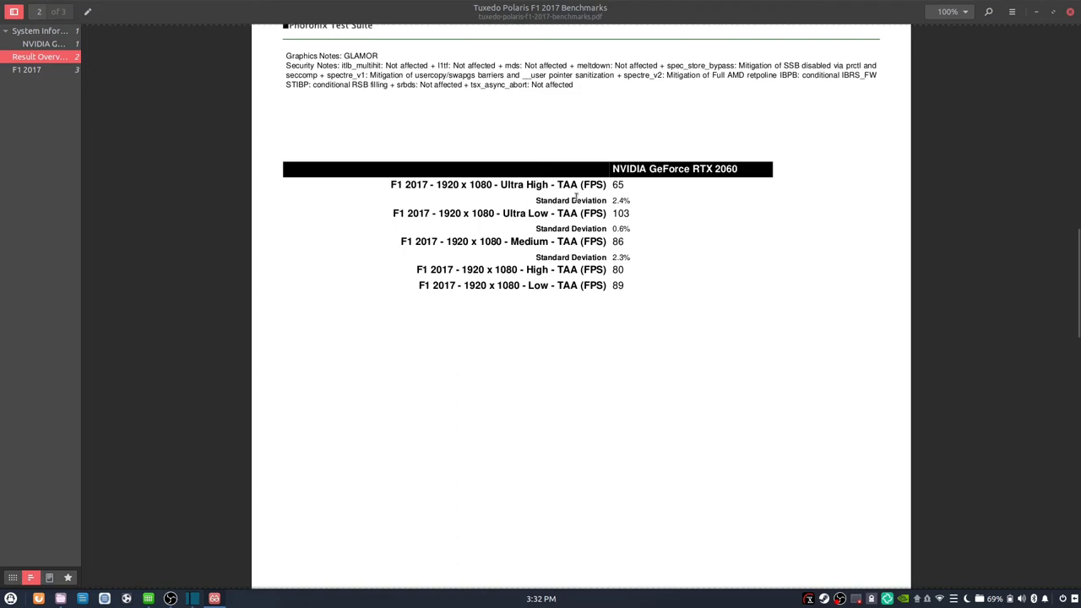
scroll("down", 3)
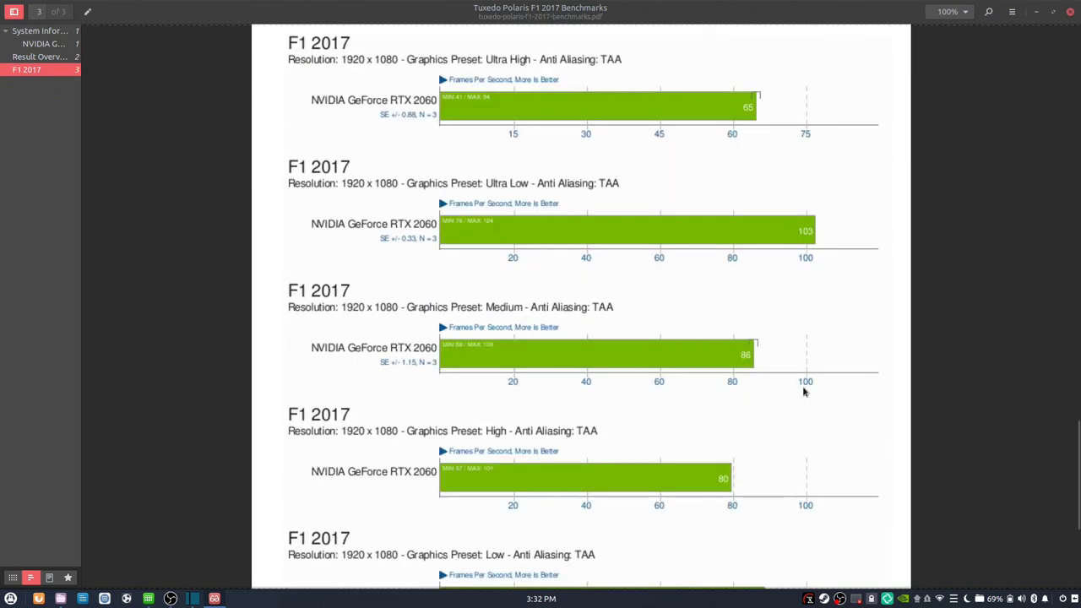
mouse_move(720, 369)
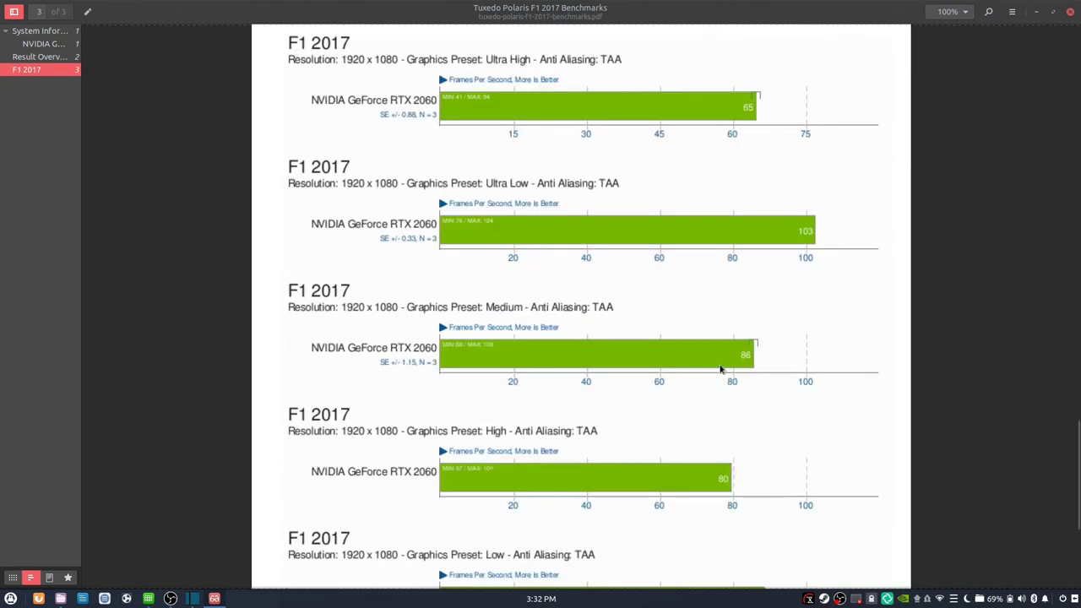
mouse_move(751, 126)
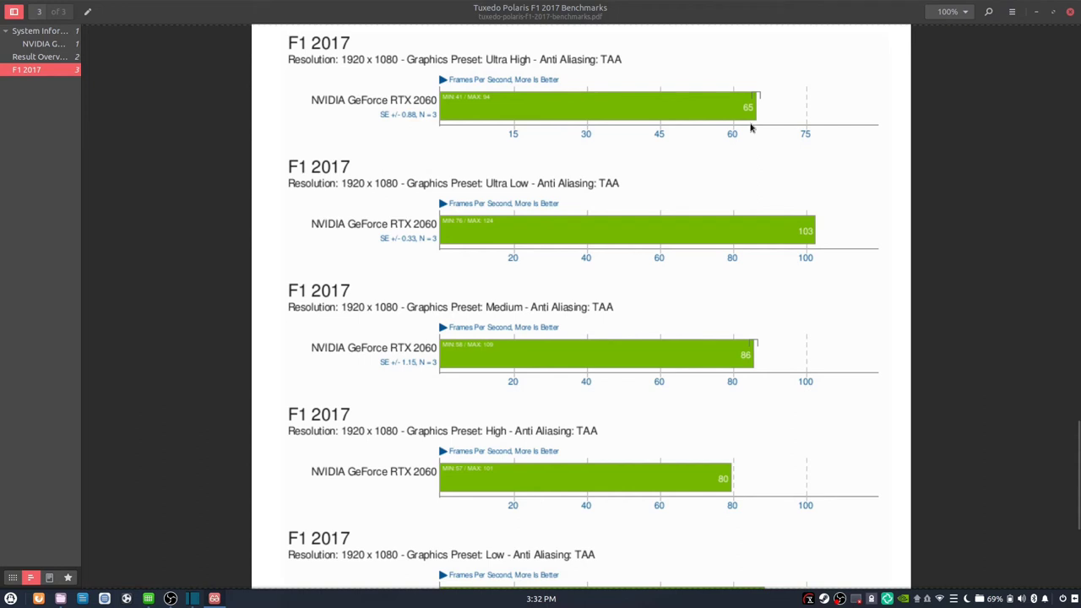
mouse_move(752, 121)
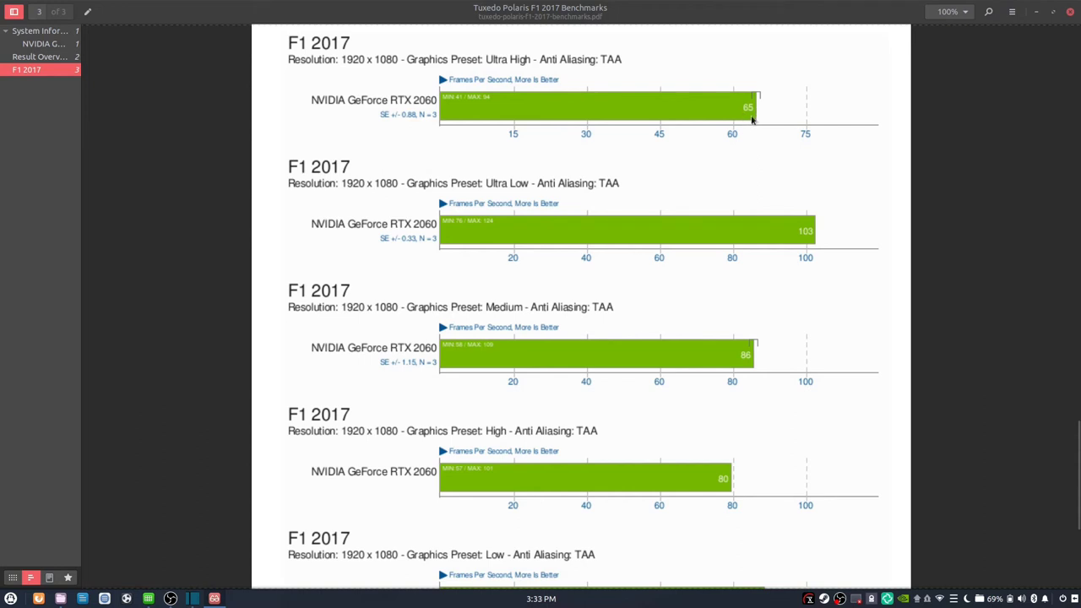
mouse_move(823, 232)
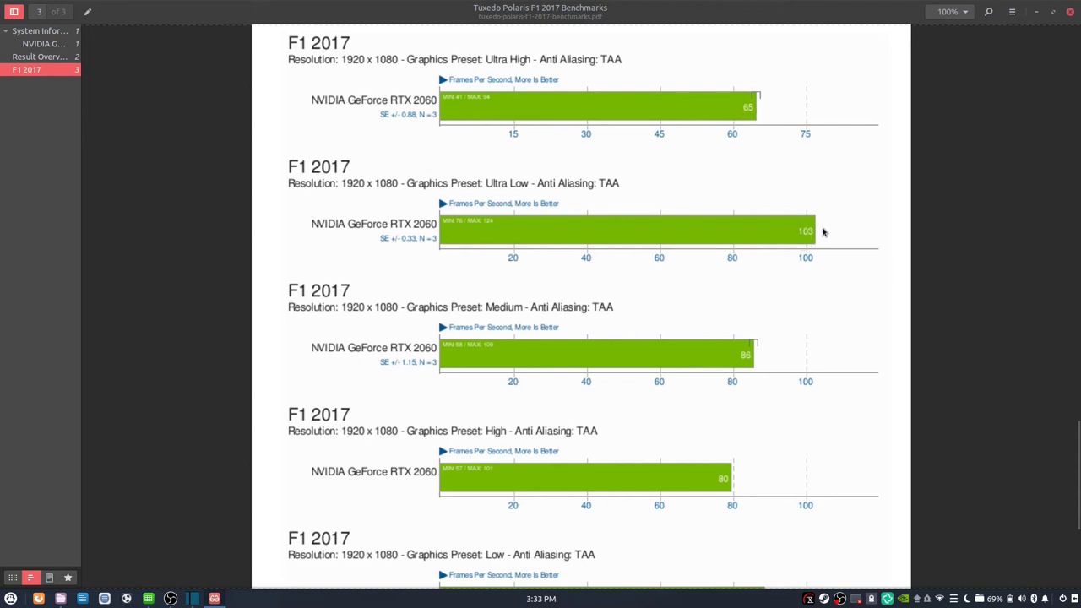
scroll("down", 3)
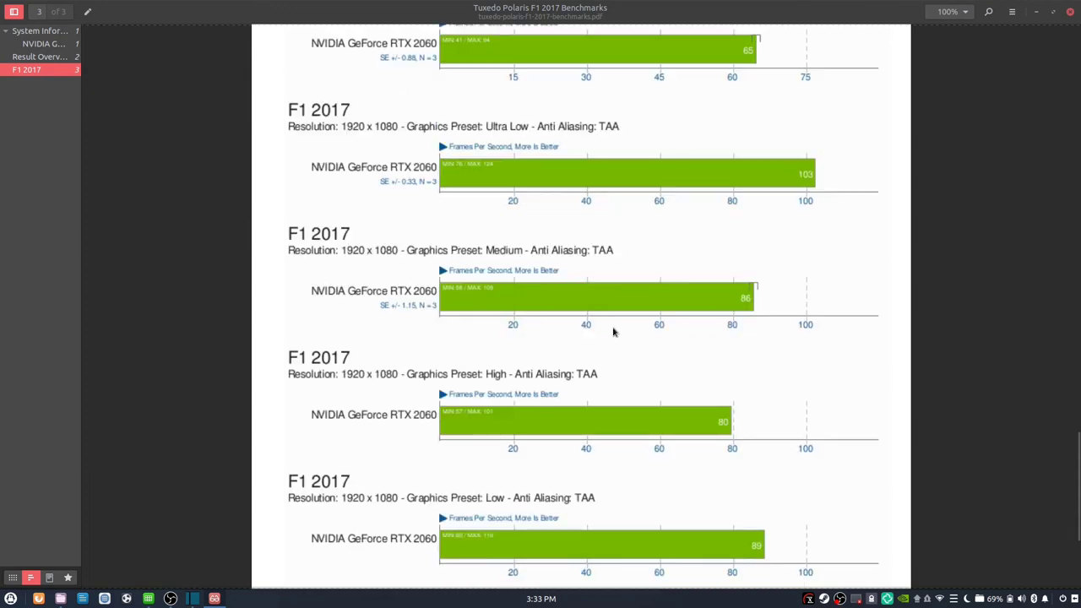
scroll("down", 3)
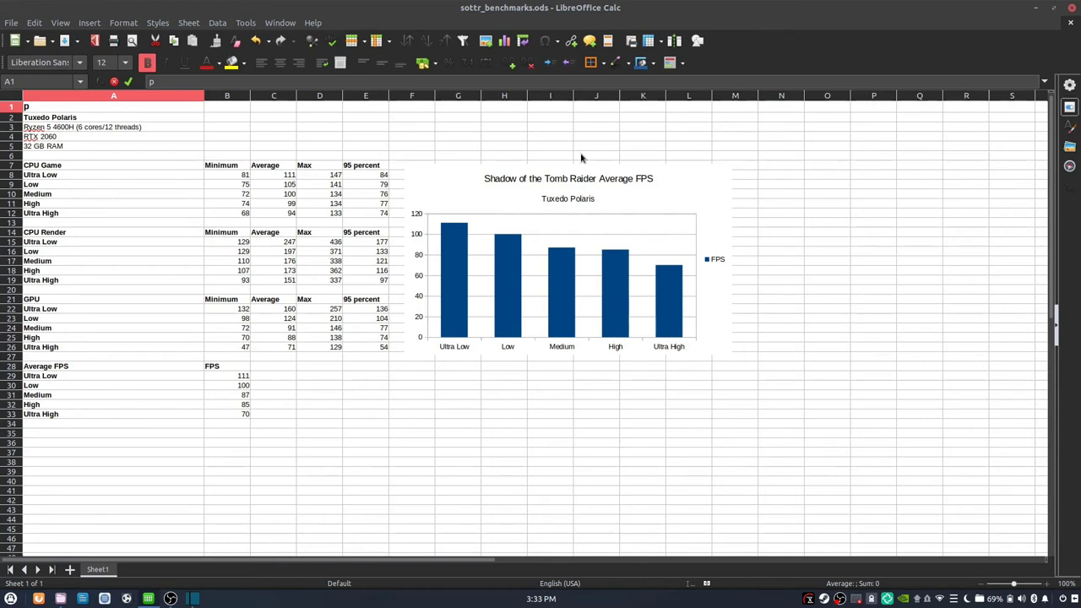
mouse_move(445, 304)
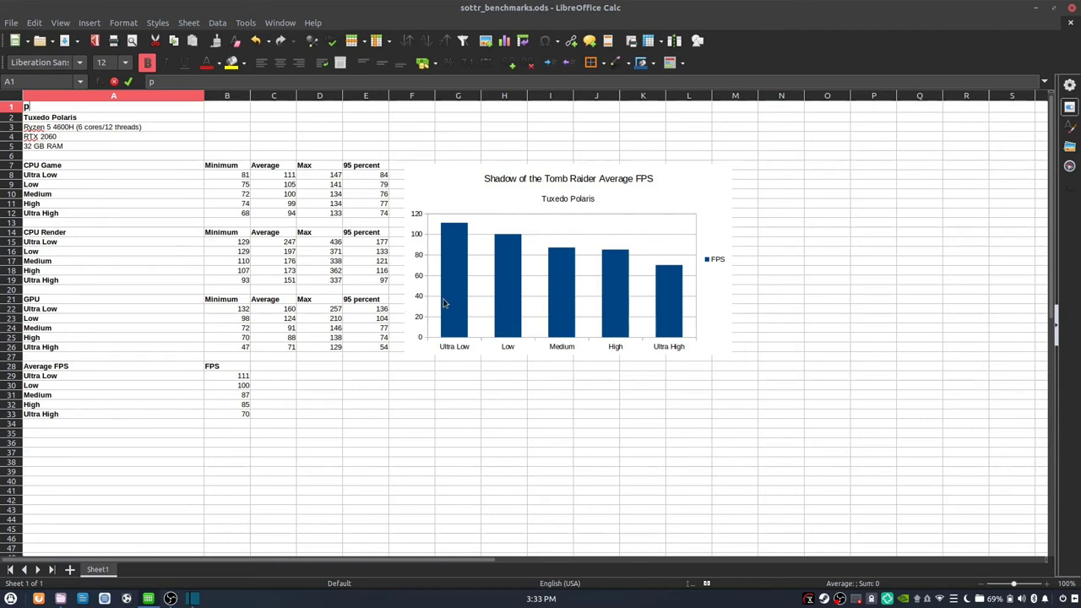
mouse_move(521, 204)
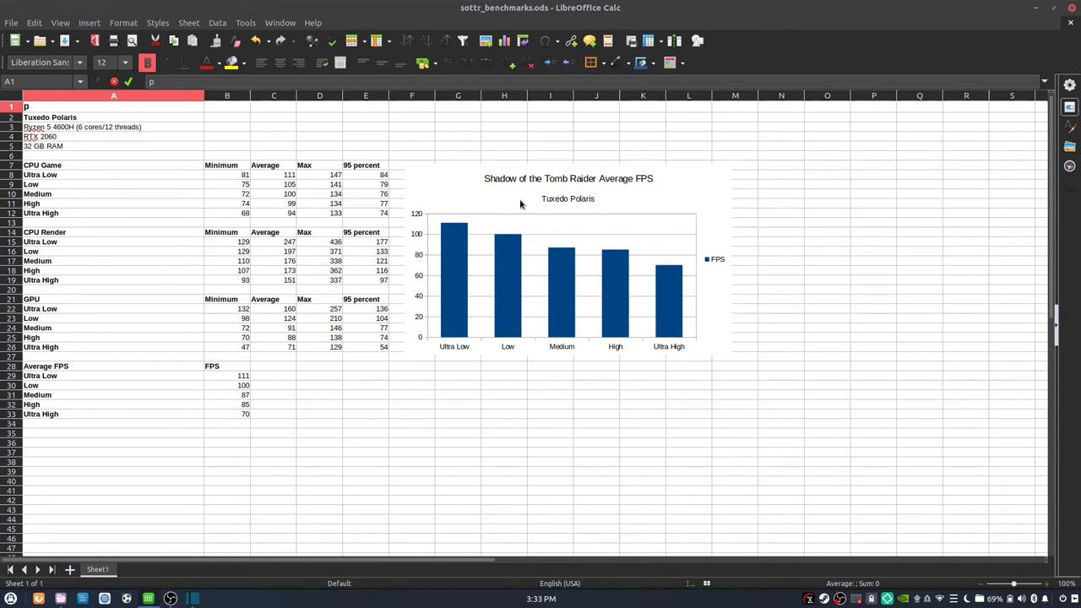
mouse_move(181, 189)
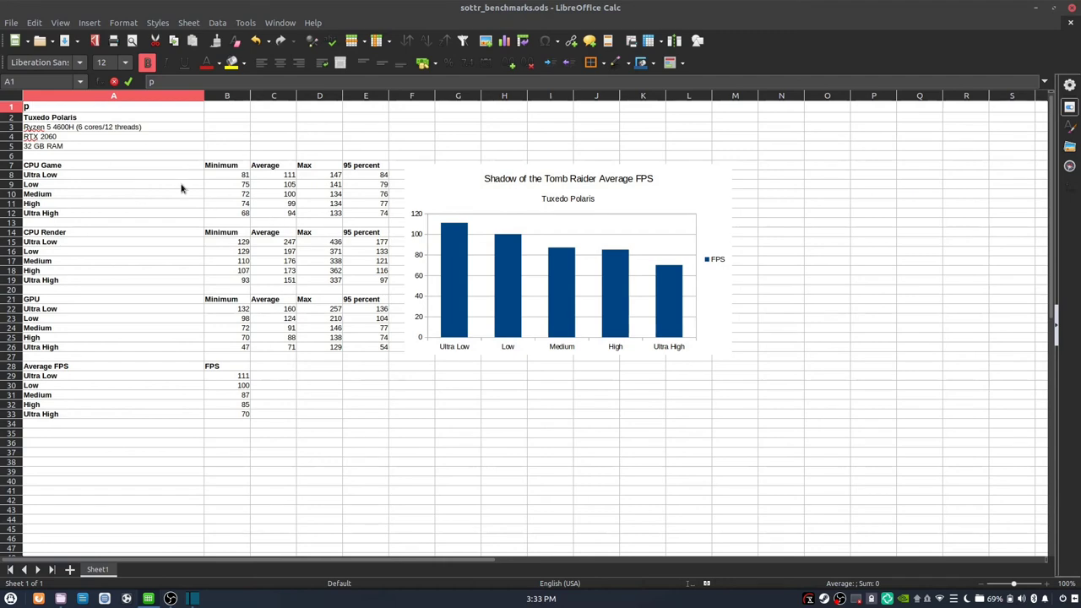
mouse_move(181, 406)
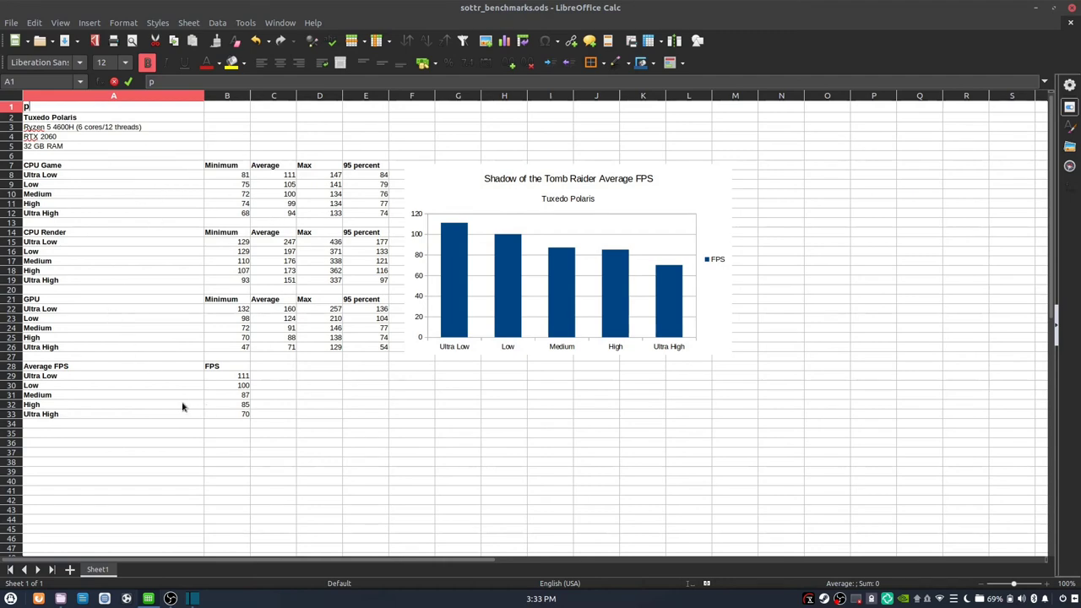
mouse_move(410, 412)
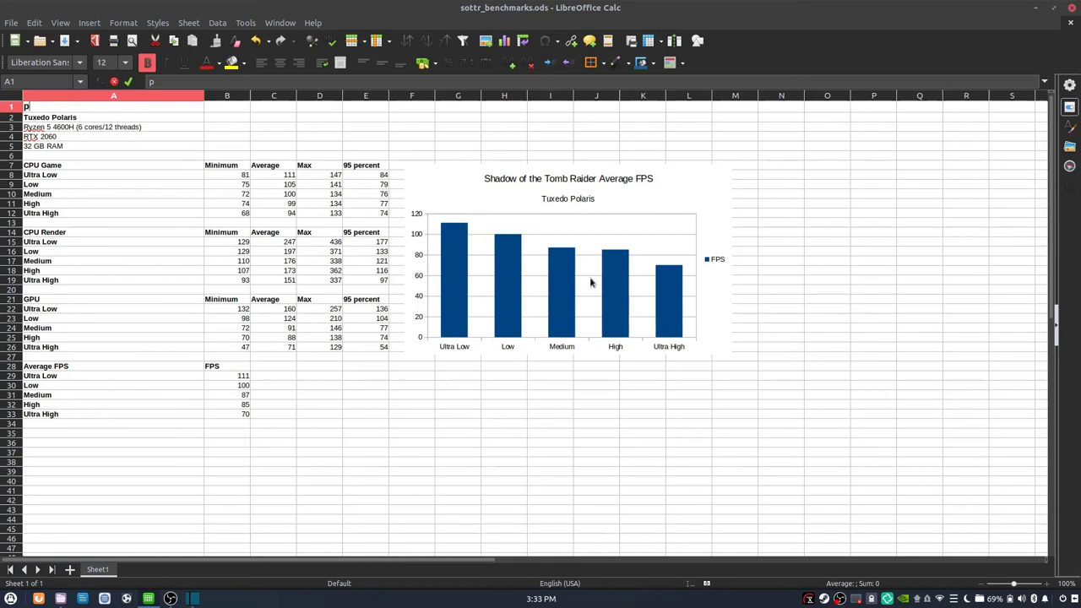
mouse_move(674, 303)
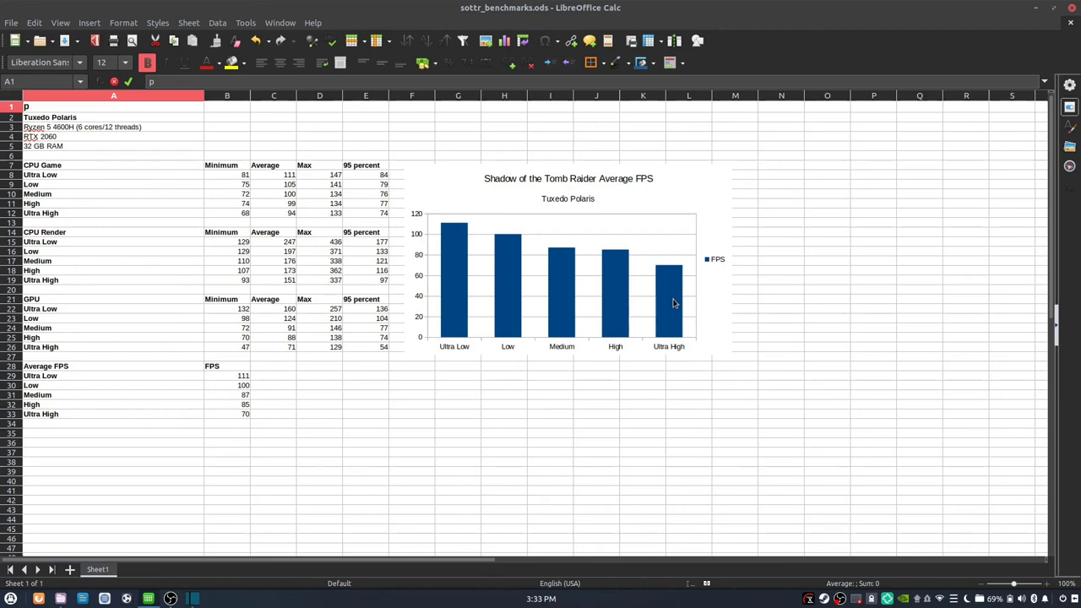
mouse_move(675, 286)
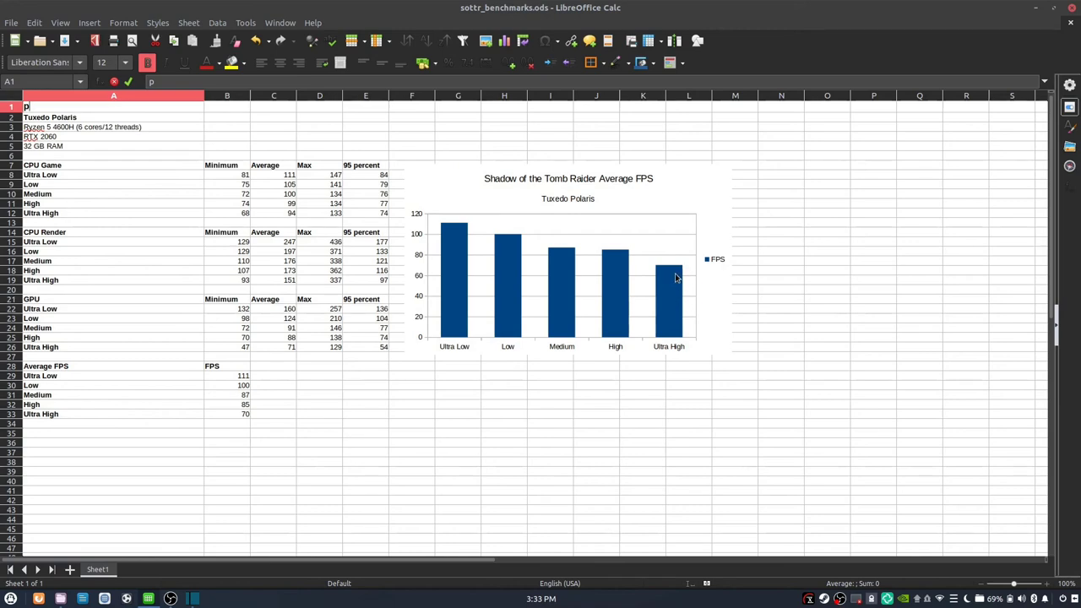
mouse_move(669, 282)
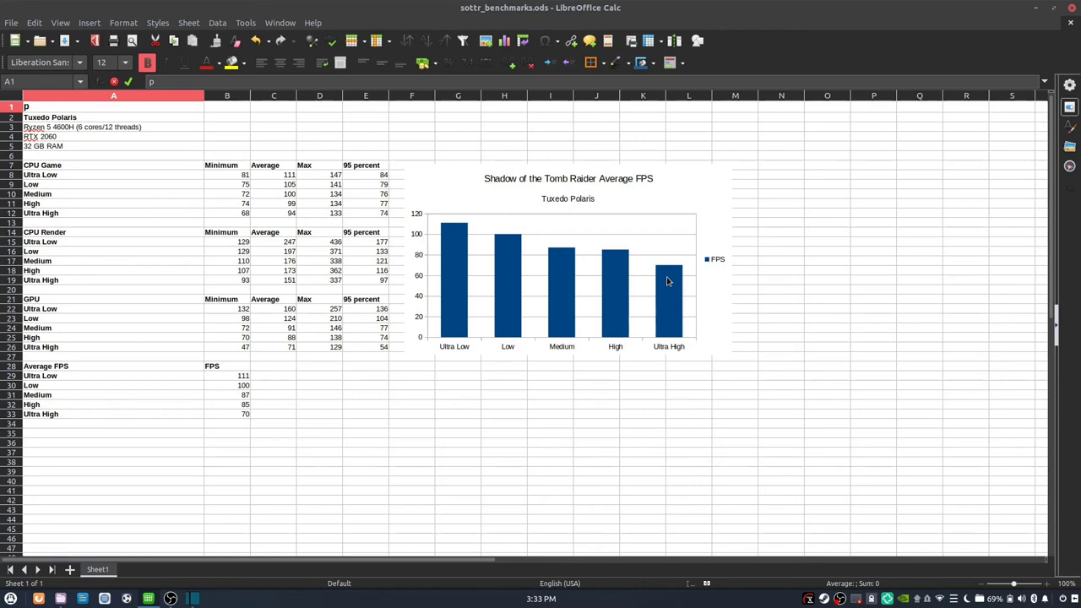
mouse_move(669, 257)
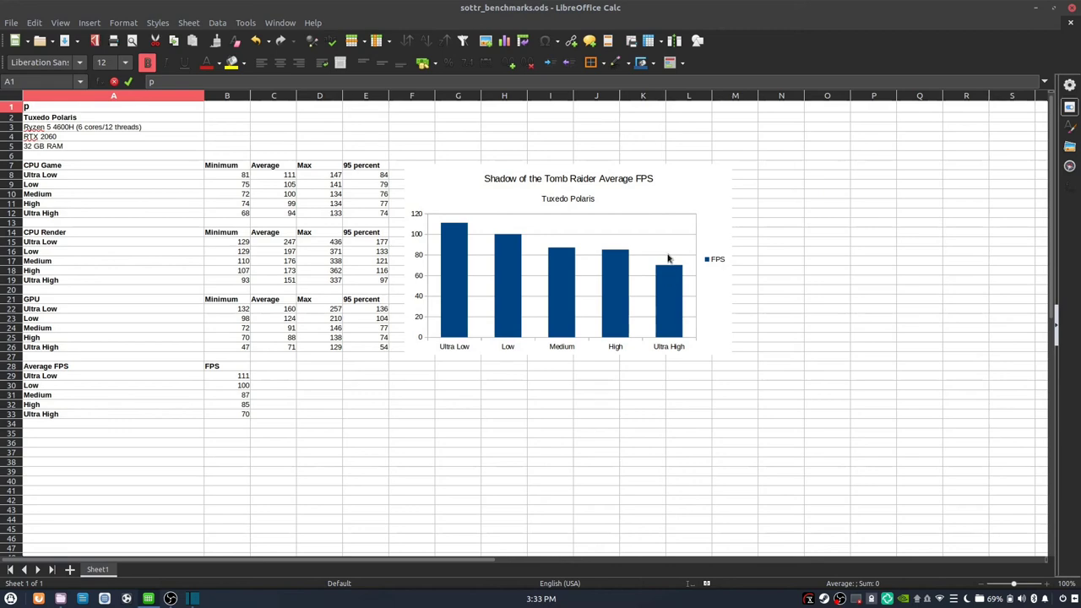
mouse_move(635, 285)
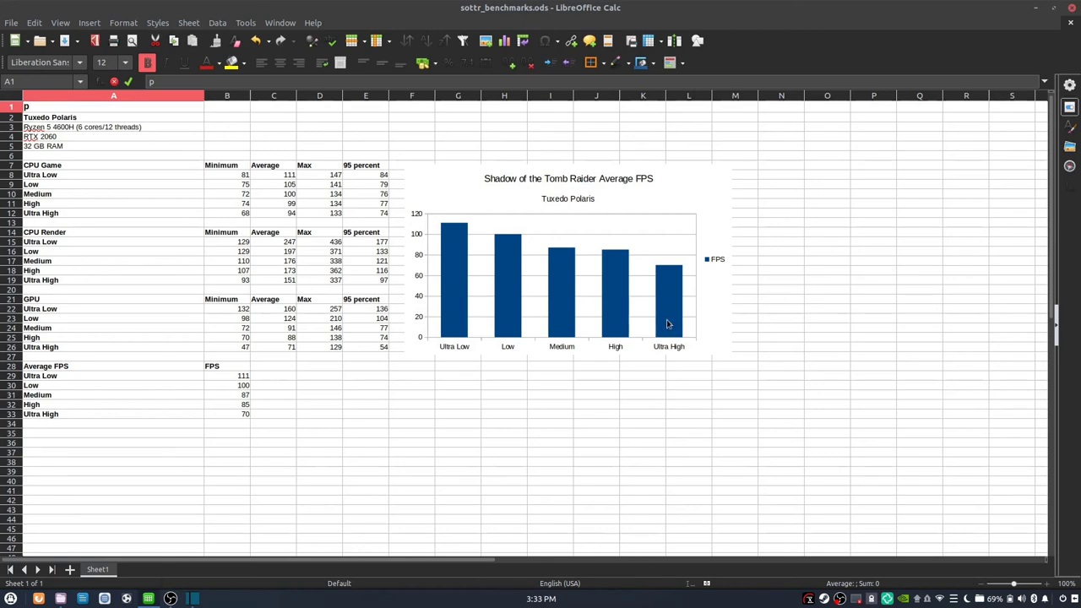
mouse_move(655, 292)
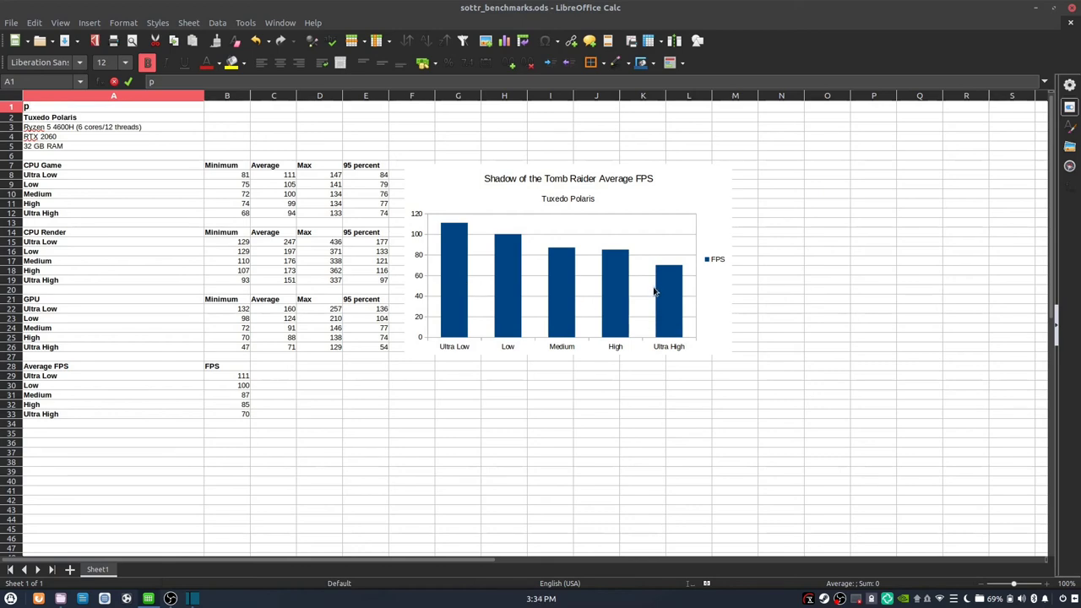